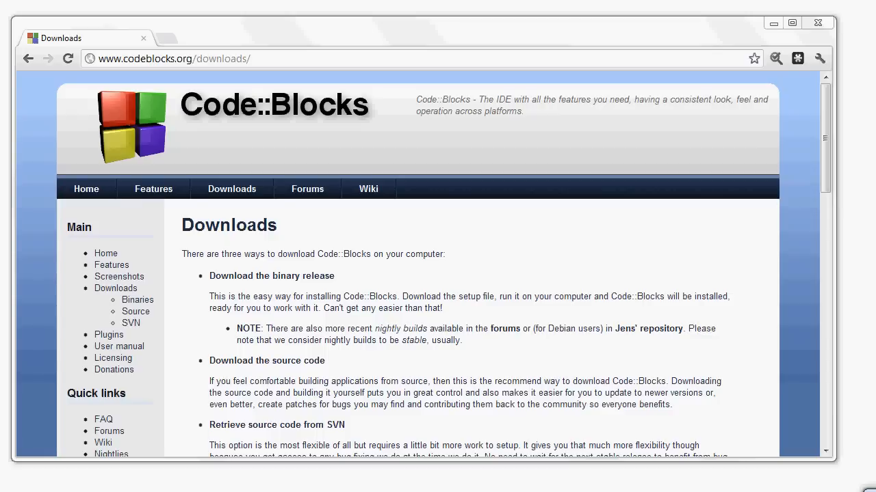
mouse_move(427, 279)
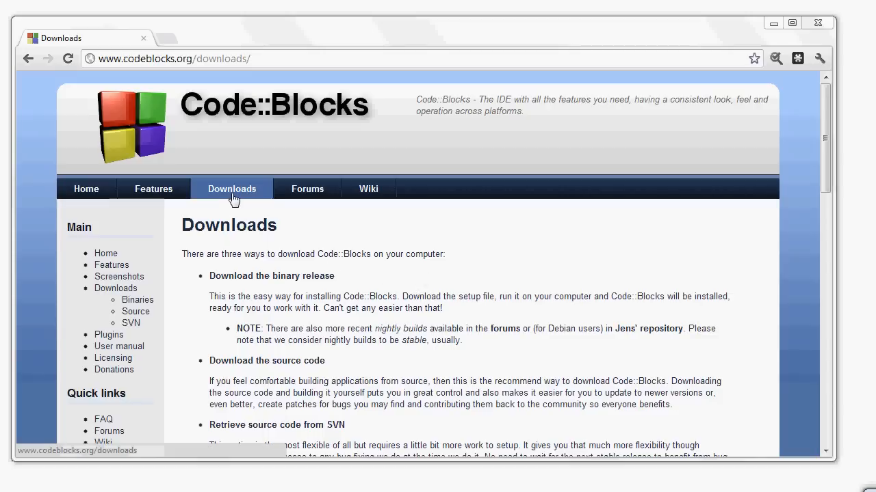
mouse_move(263, 268)
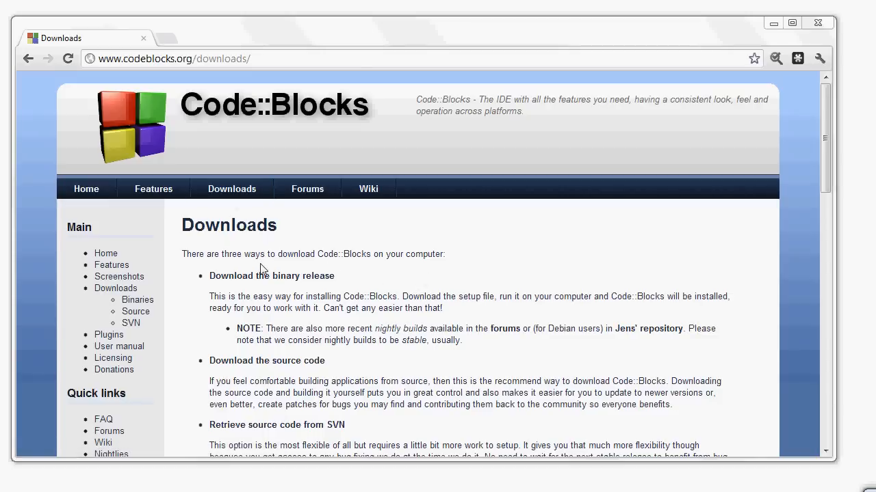
Follow the 'Download the binary release' link on codeblocks.org/downloads.
click(271, 276)
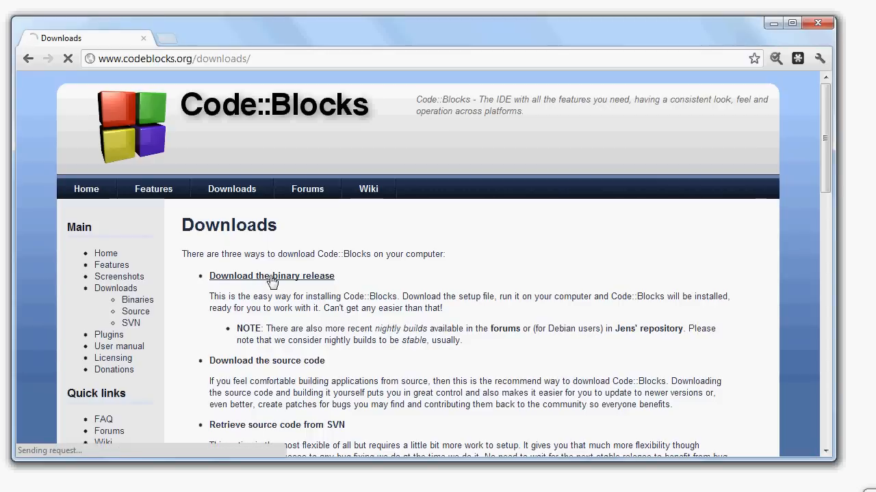
click(271, 276)
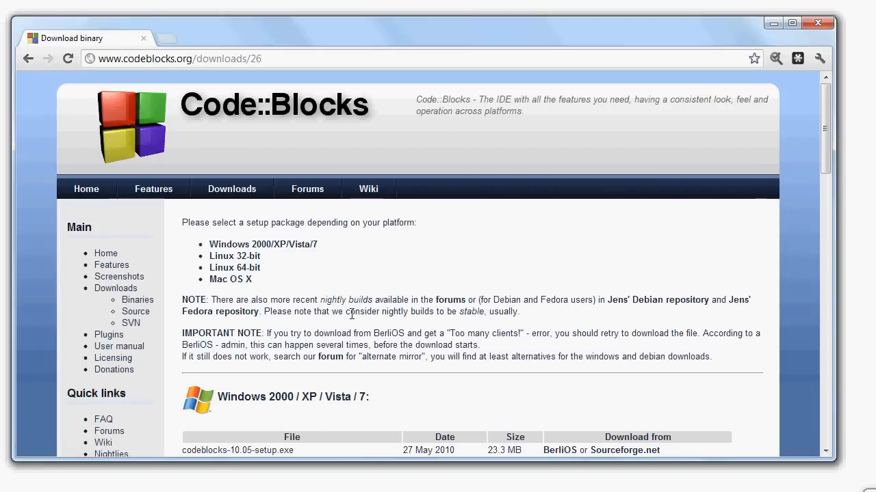
Start the Sourceforge download of codeblocks-10.05mingw-setup.exe from the Windows table.
scroll(down, 3)
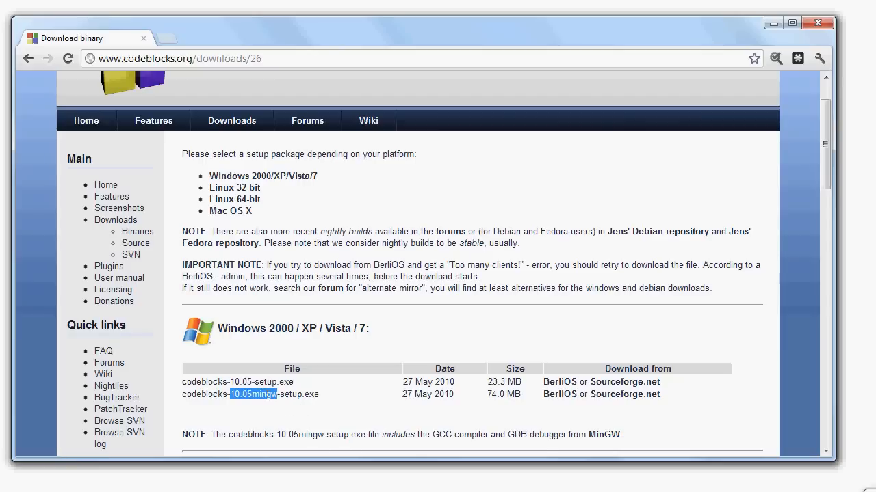
mouse_move(560, 394)
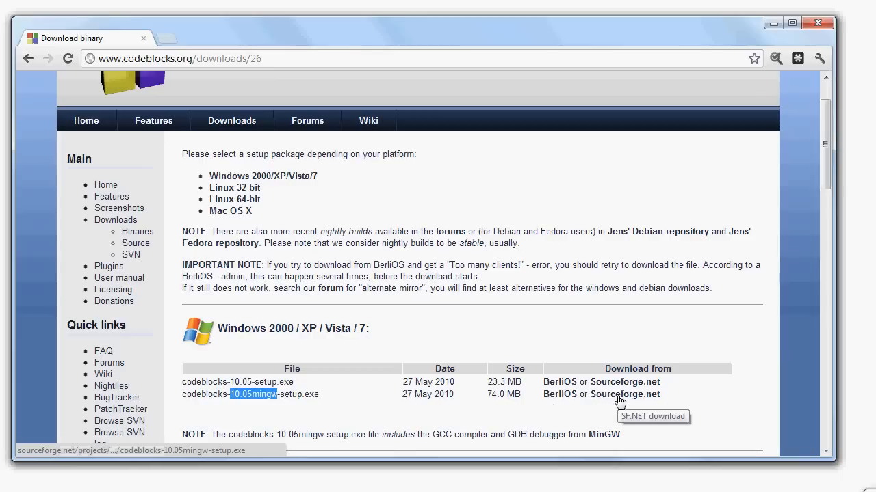
click(623, 394)
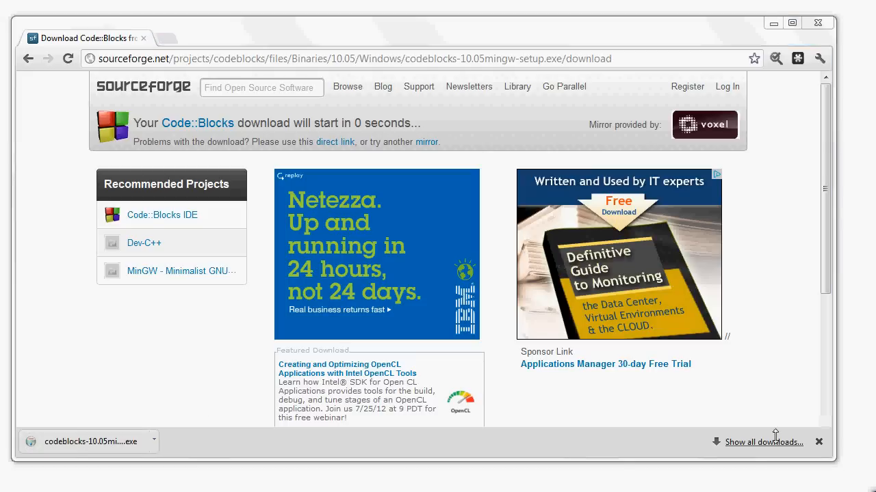
mouse_move(171, 394)
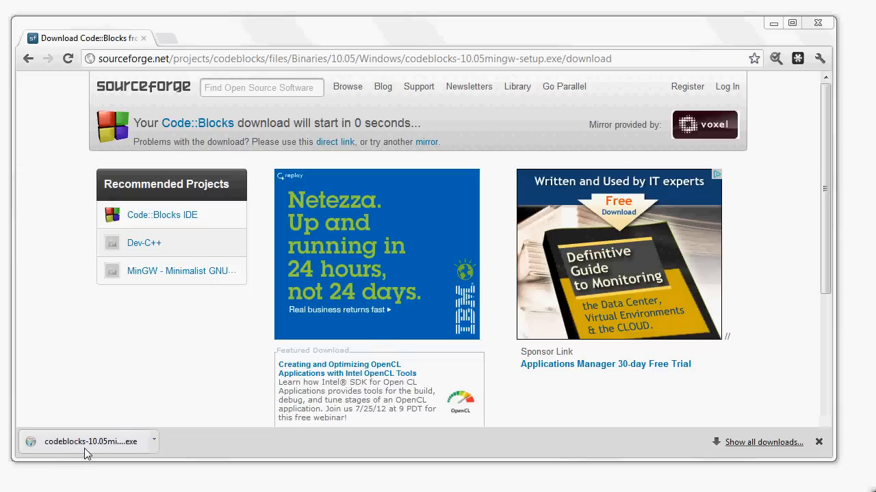
Launch the downloaded installer, pass the welcome page and agree to the GPL license.
click(89, 440)
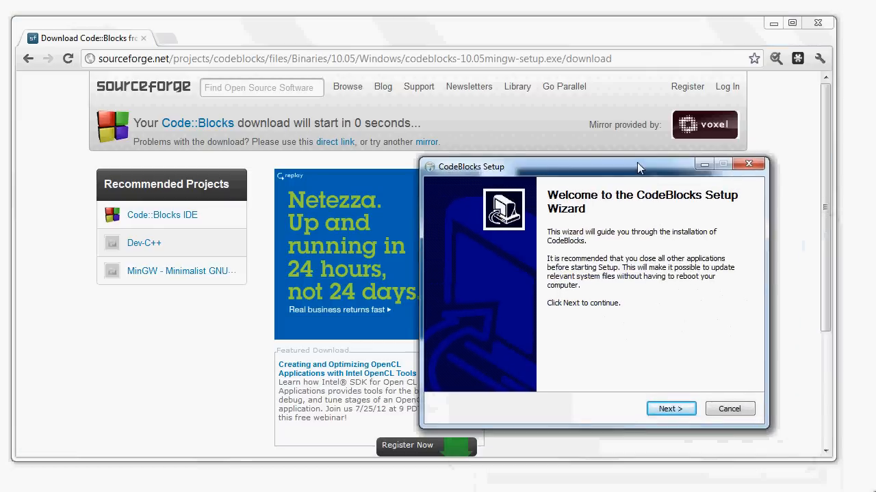
click(670, 407)
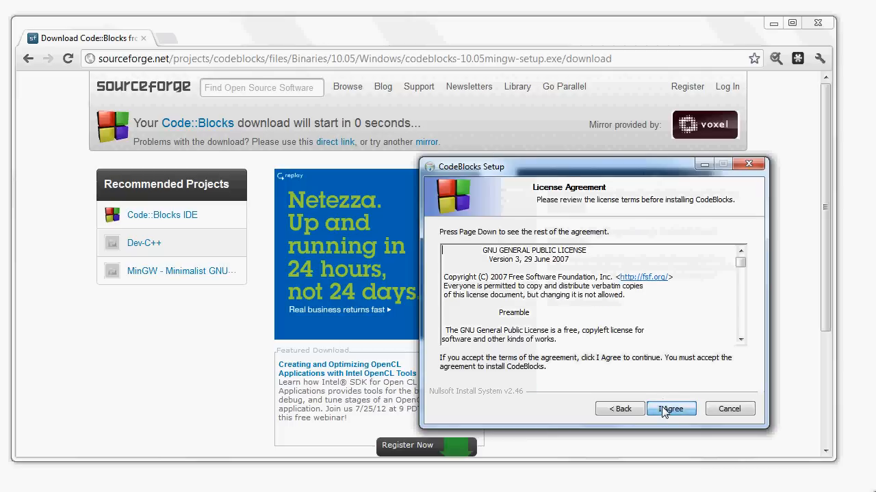
mouse_move(670, 416)
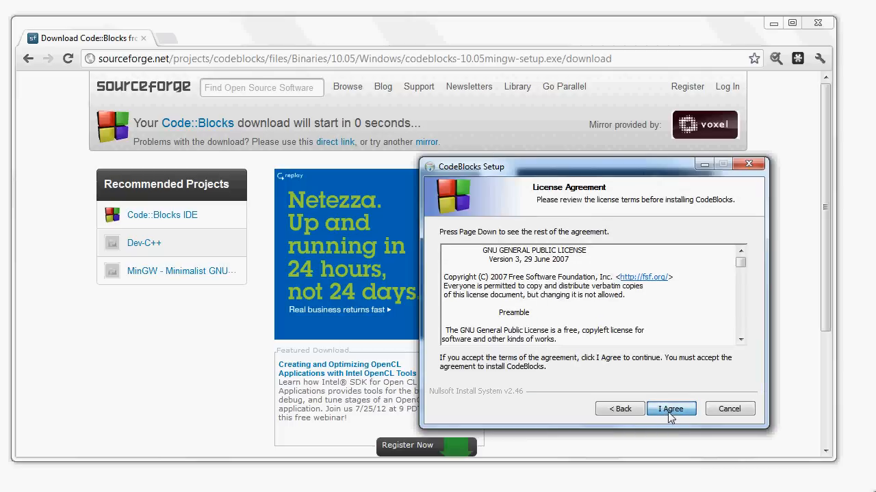
click(671, 407)
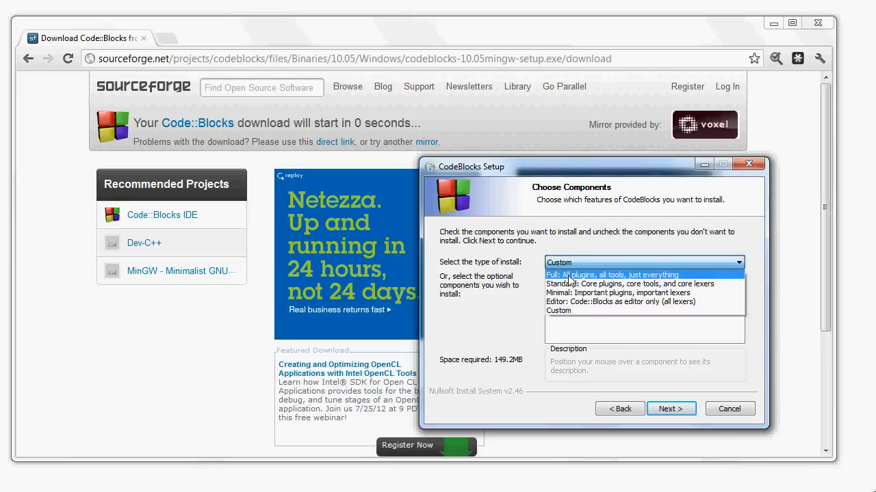
Select the 'Full: All plugins, all tools, just everything' install type.
click(602, 274)
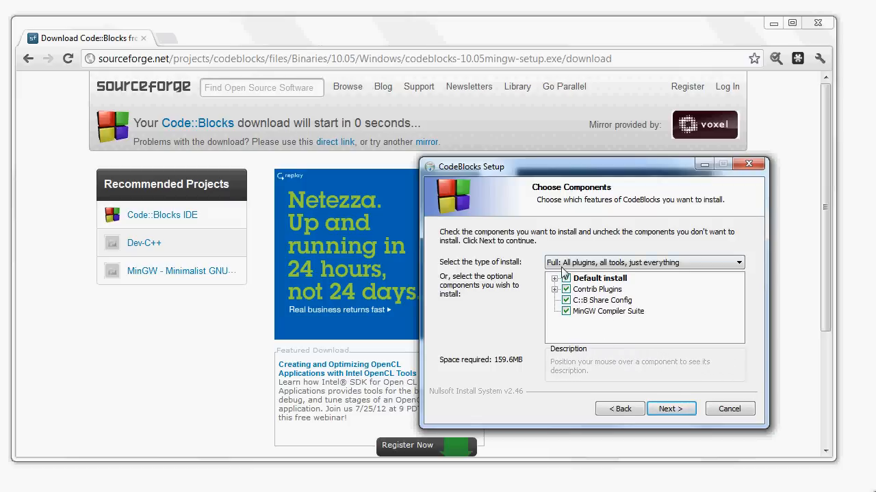
click(643, 263)
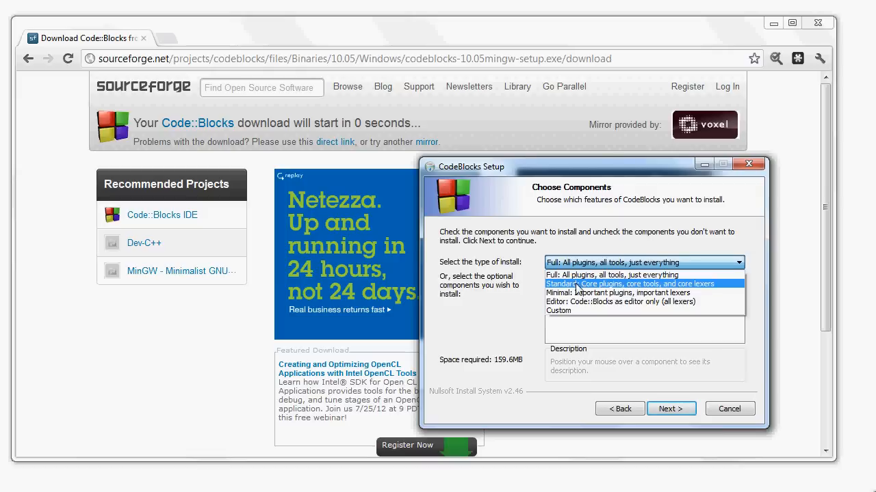
click(618, 283)
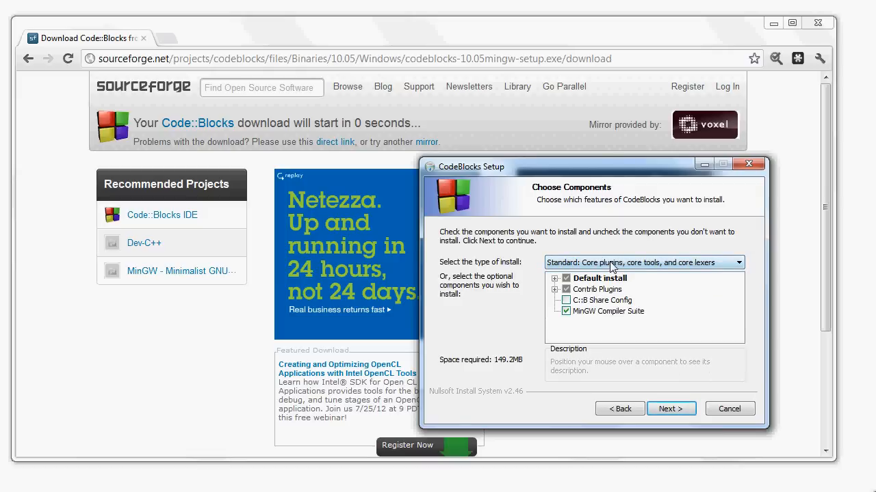
click(643, 262)
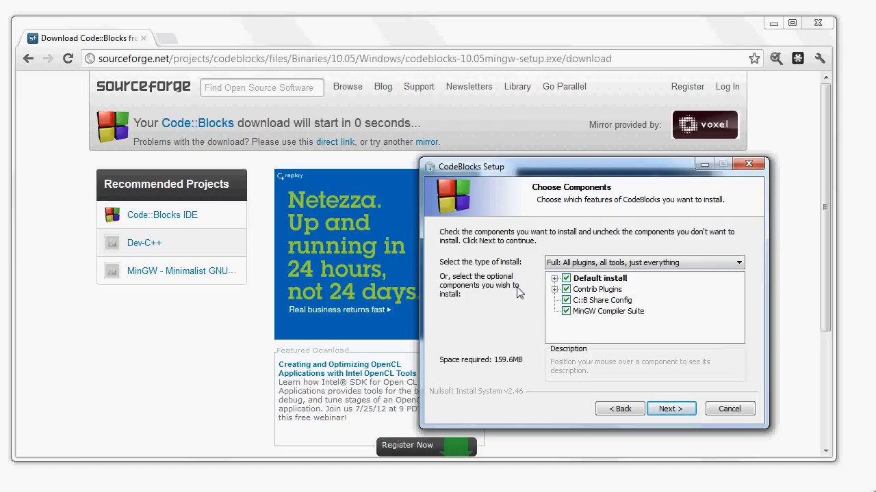
mouse_move(512, 307)
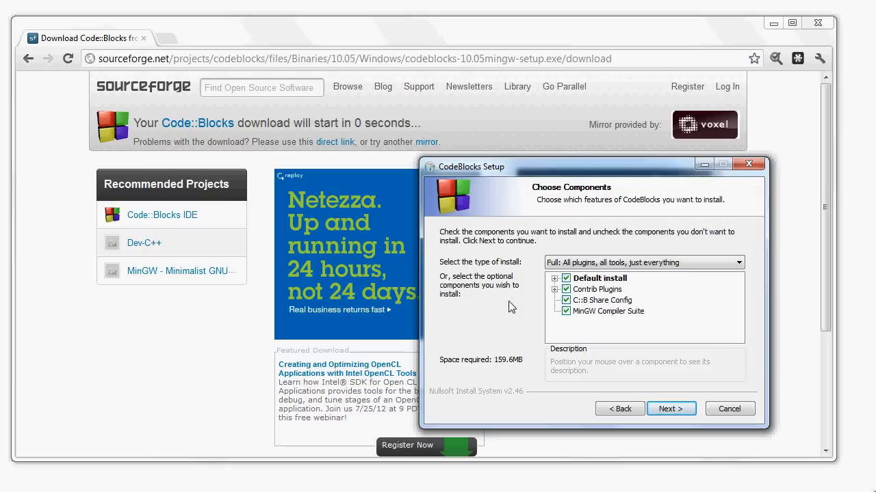
mouse_move(514, 315)
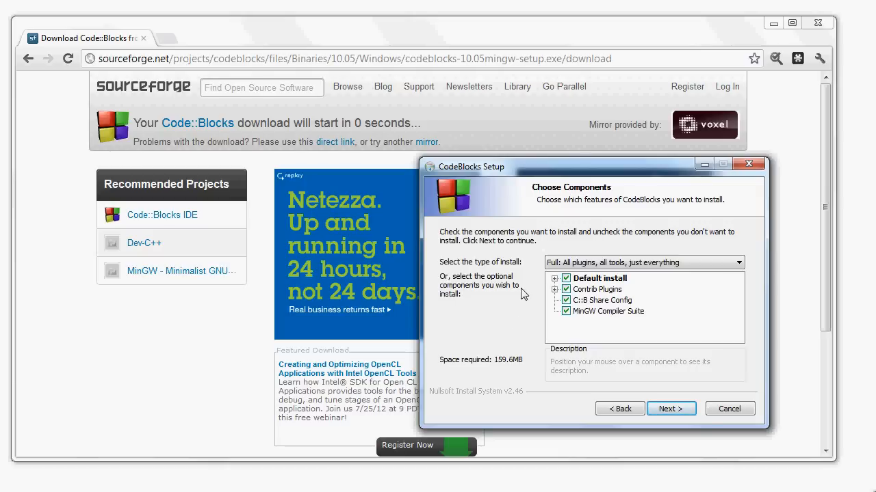
mouse_move(527, 369)
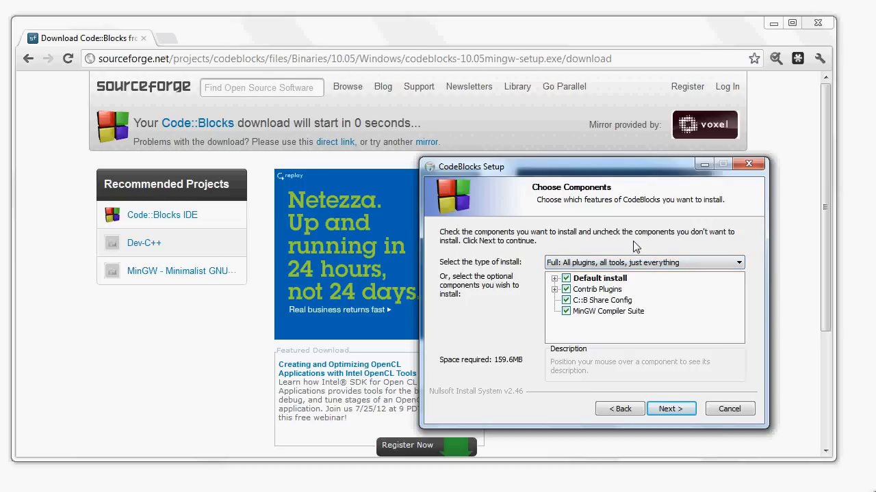
mouse_move(667, 395)
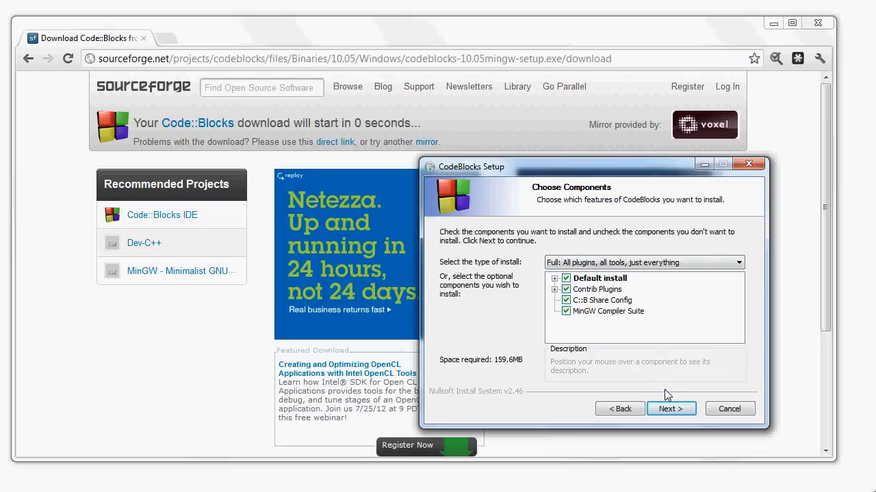
Install into the default Program Files folder and run Code::Blocks when finished.
click(670, 407)
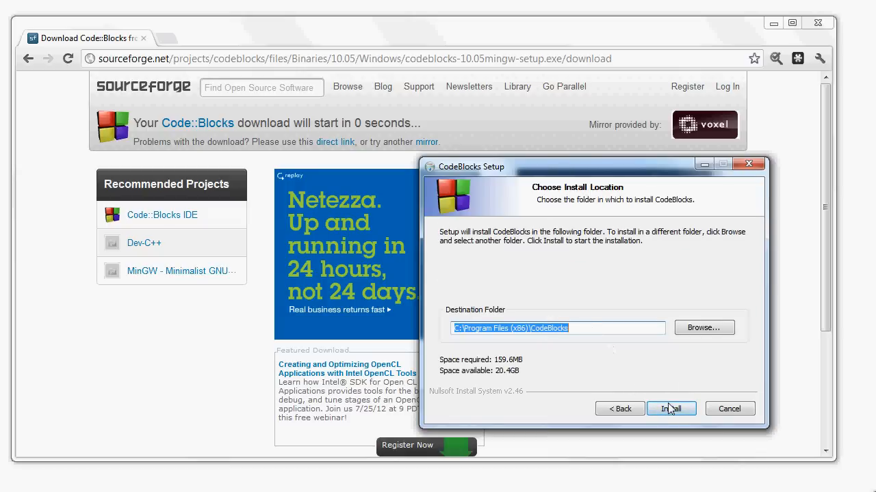
click(671, 408)
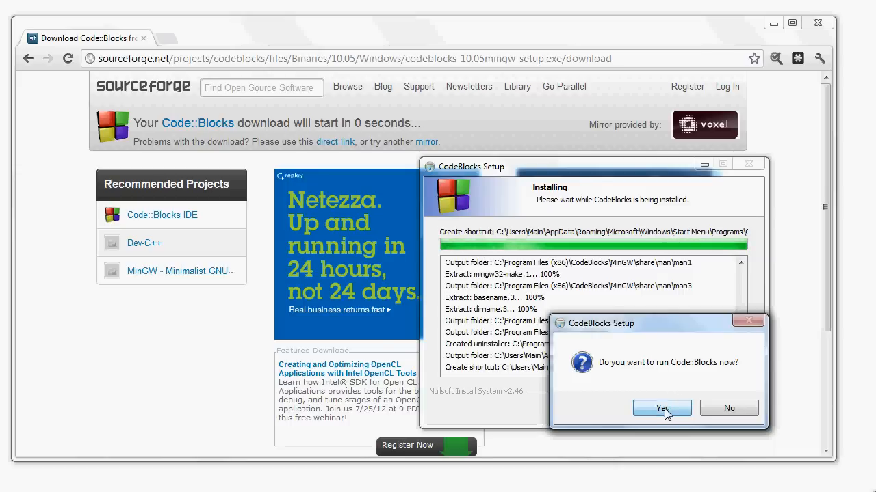
click(660, 408)
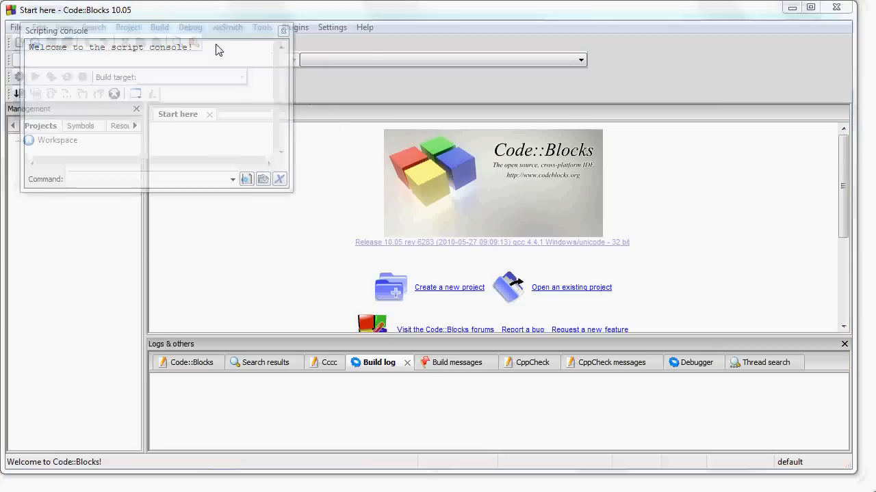
Move the Scripting console down and close it.
drag(58, 31, 199, 166)
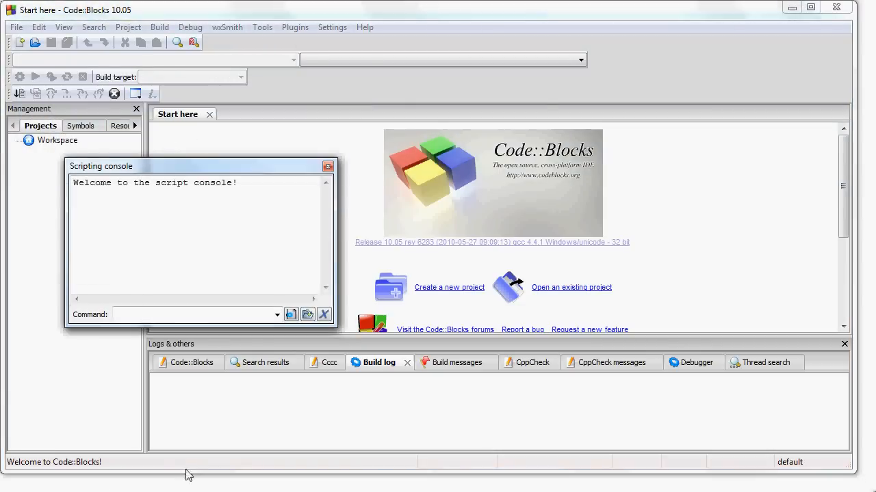
mouse_move(104, 143)
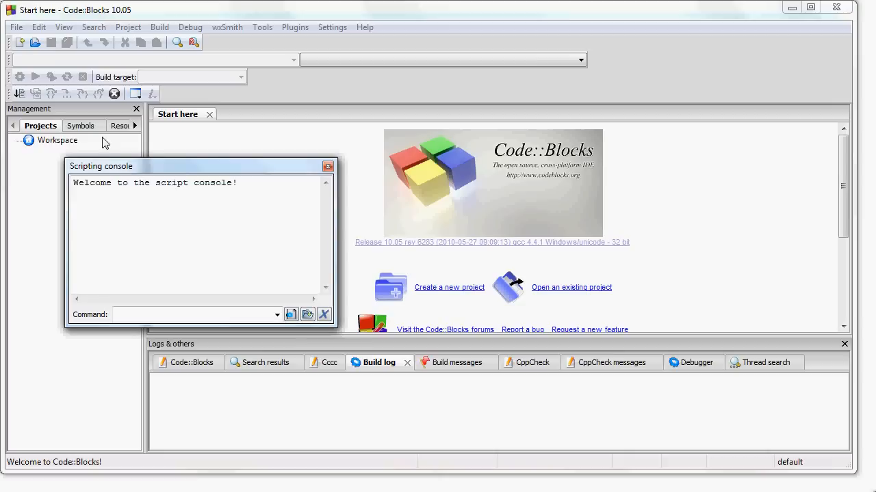
mouse_move(109, 158)
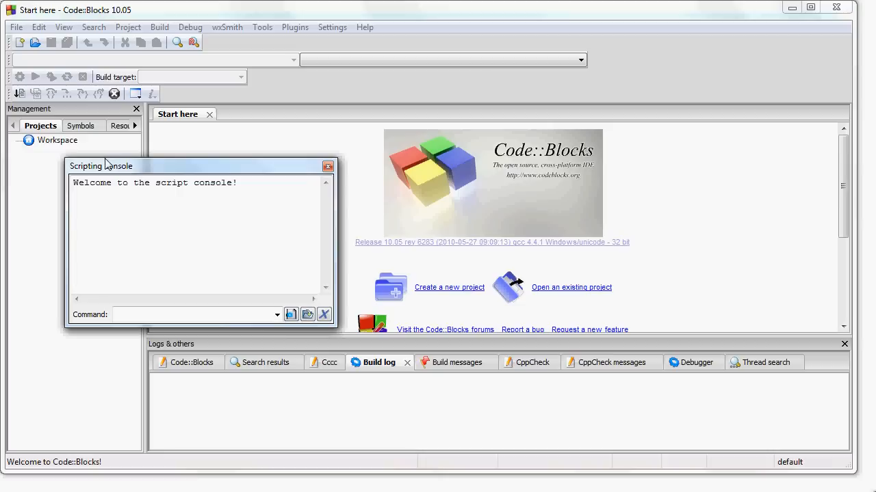
mouse_move(286, 171)
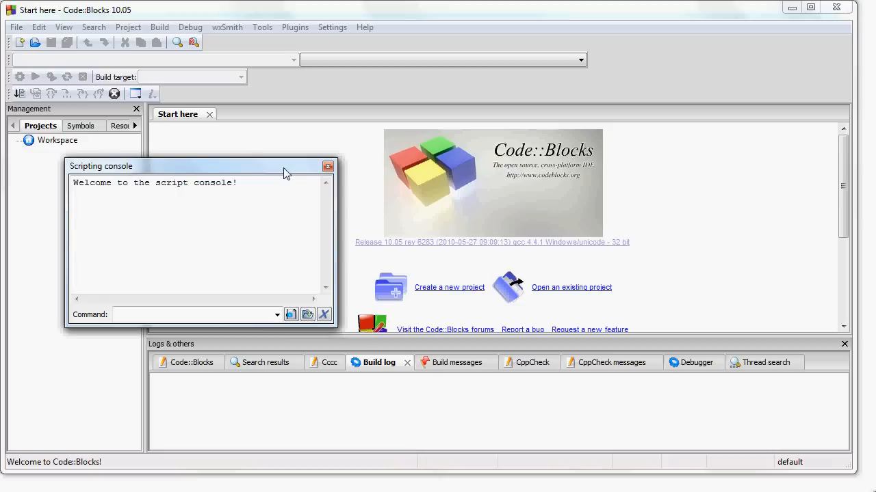
click(328, 167)
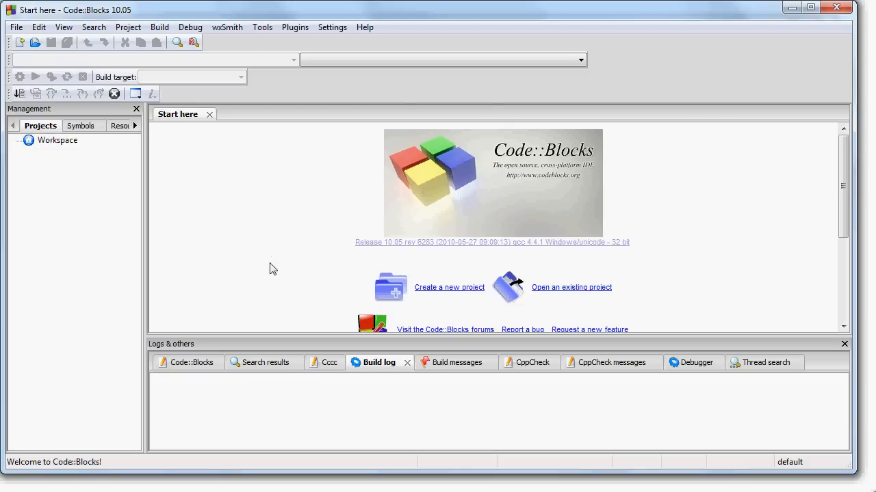
mouse_move(430, 289)
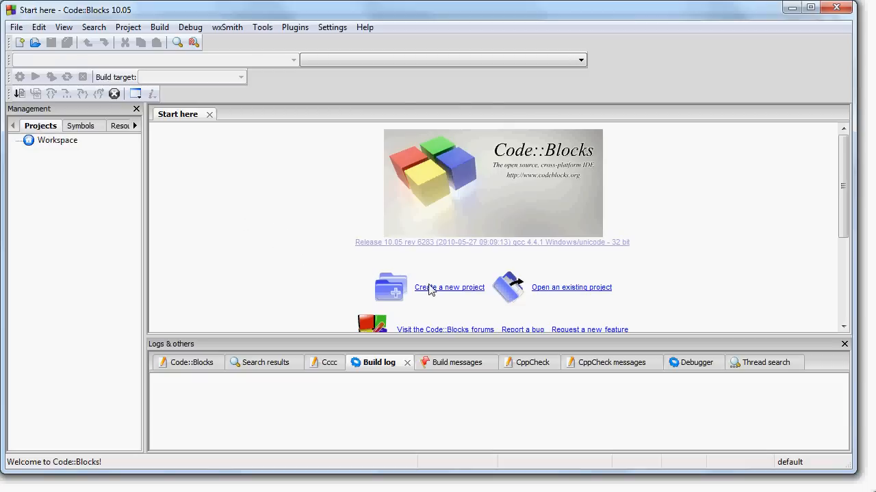
Begin a new project from the Console application template.
click(448, 287)
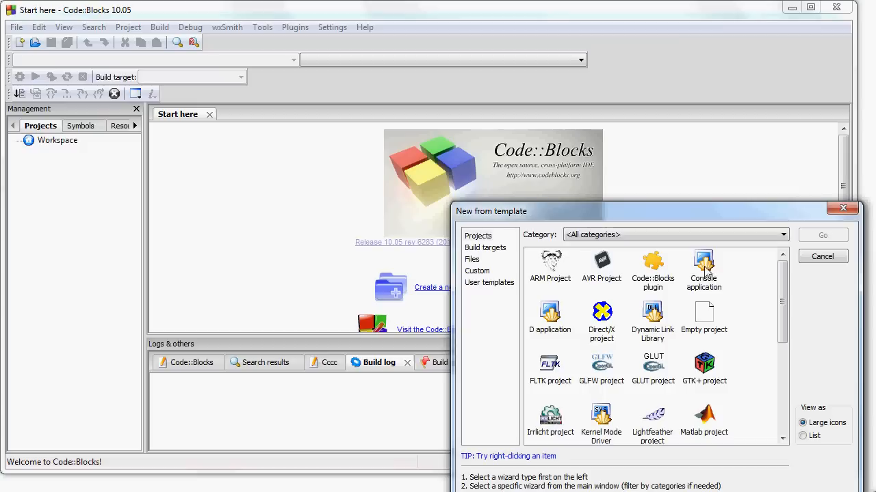
click(703, 271)
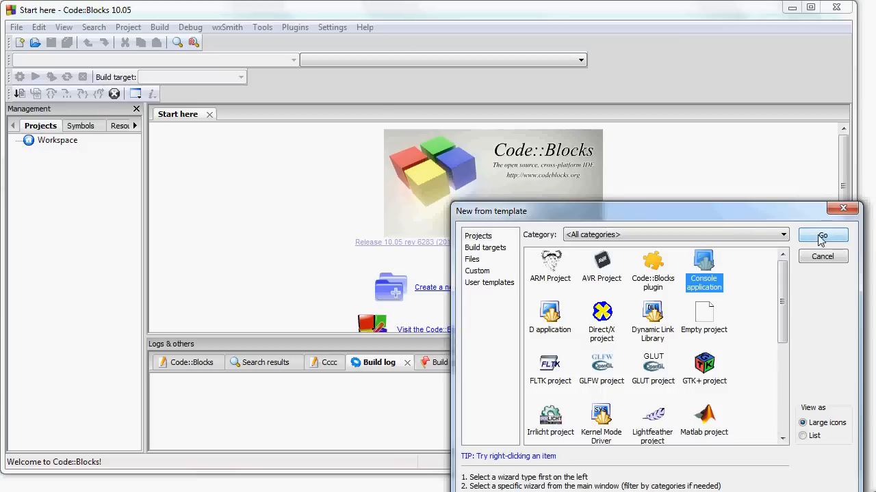
click(821, 235)
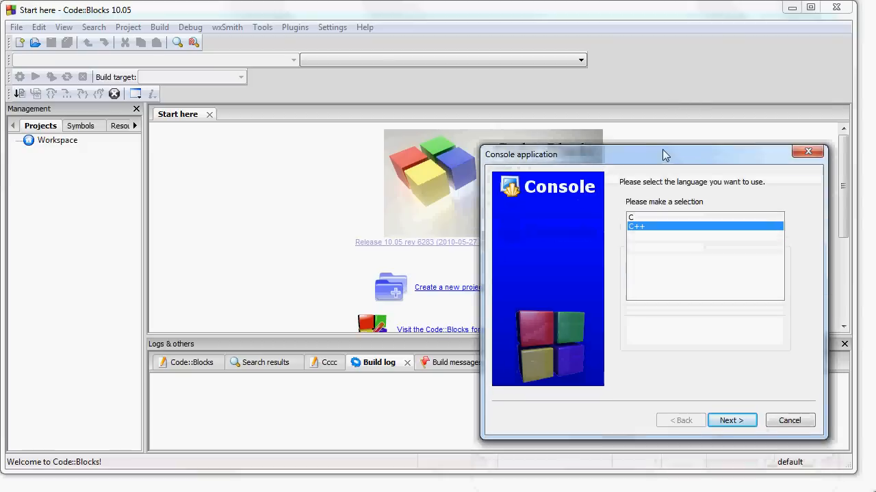
Title the project 'First Program' in C:\programming\, reusing the existing folder.
click(731, 420)
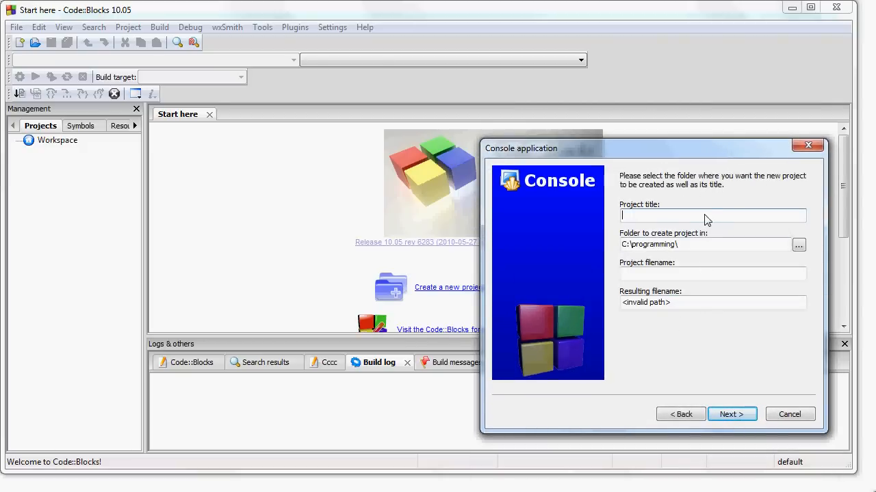
text(F)
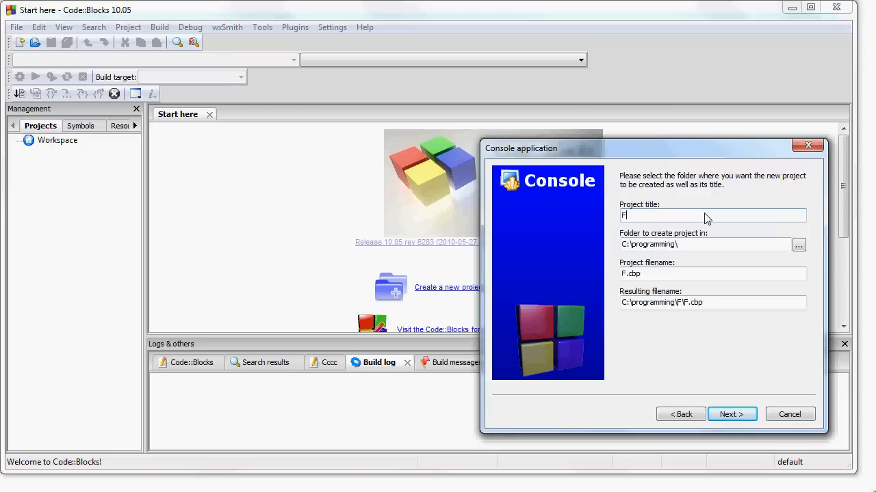
text(irst Program)
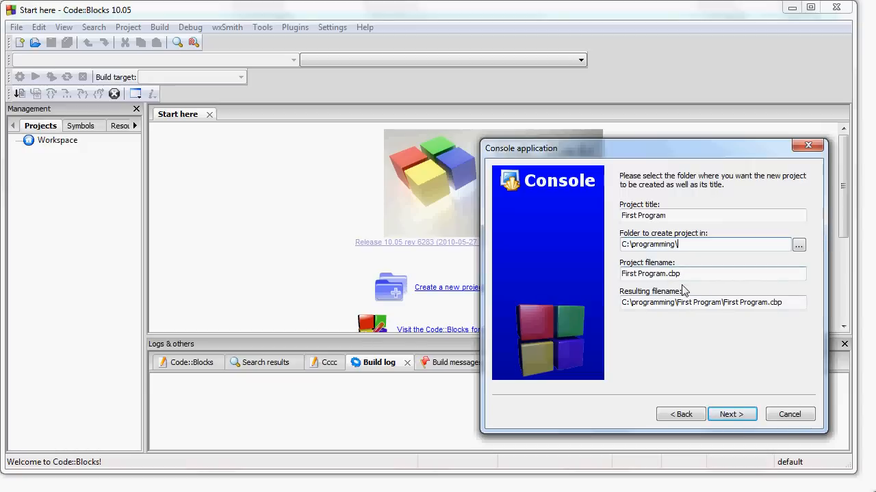
mouse_move(730, 413)
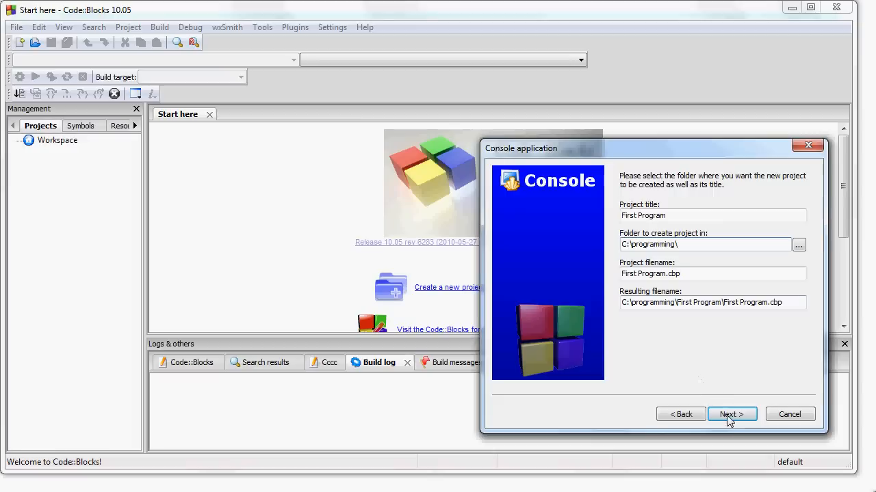
click(731, 413)
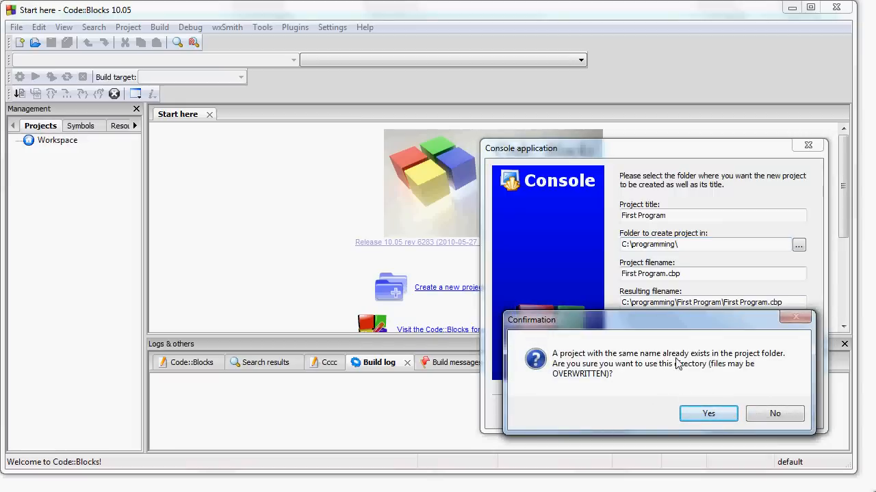
click(707, 413)
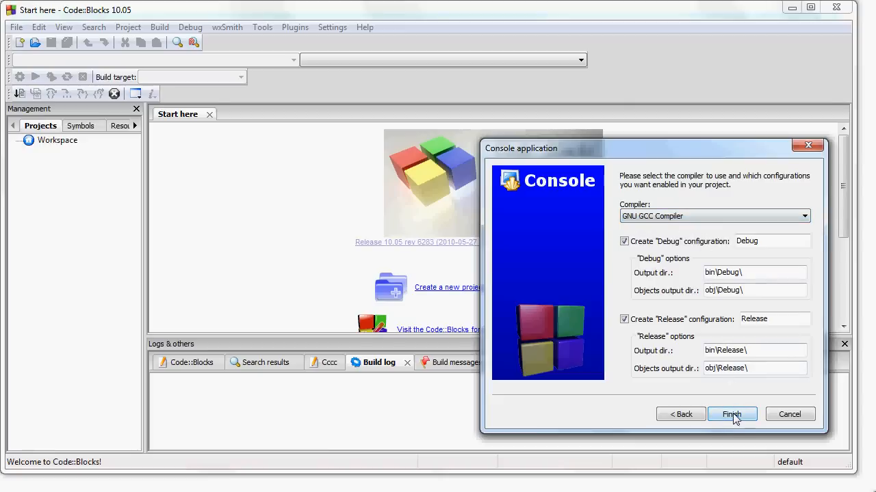
Finish the wizard with Debug and Release, overwriting the old project file and main.c.
click(731, 413)
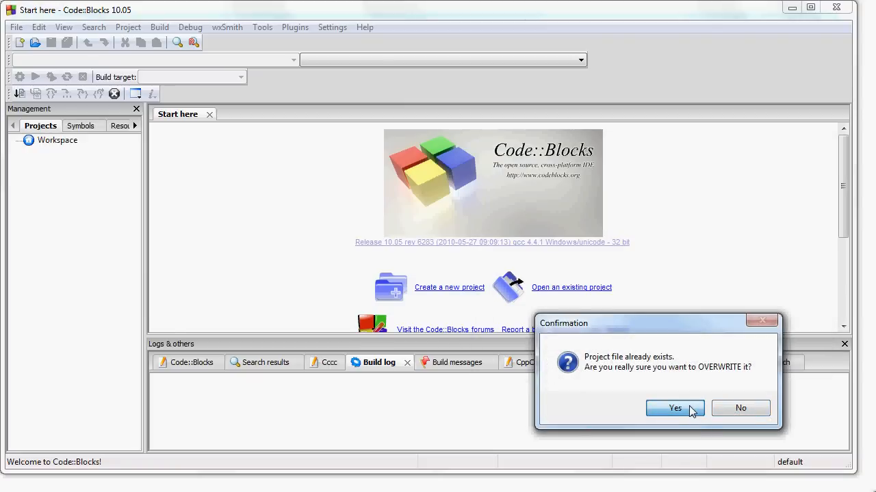
click(674, 408)
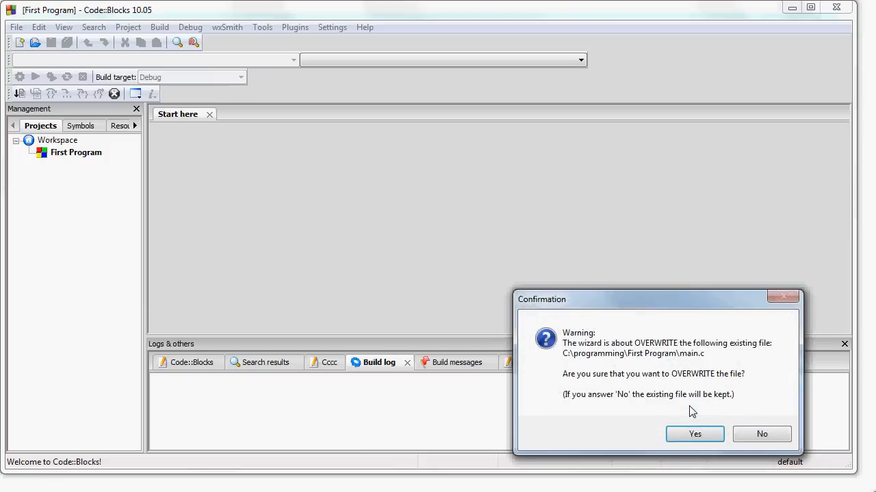
mouse_move(684, 419)
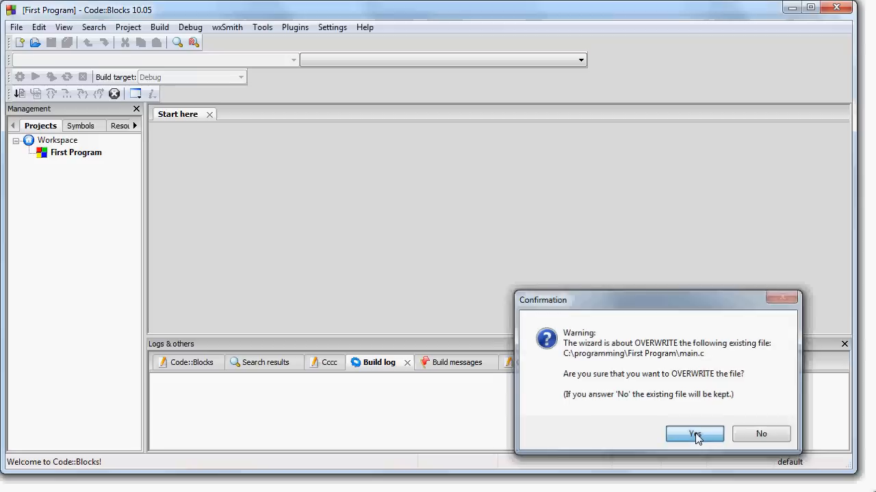
click(694, 434)
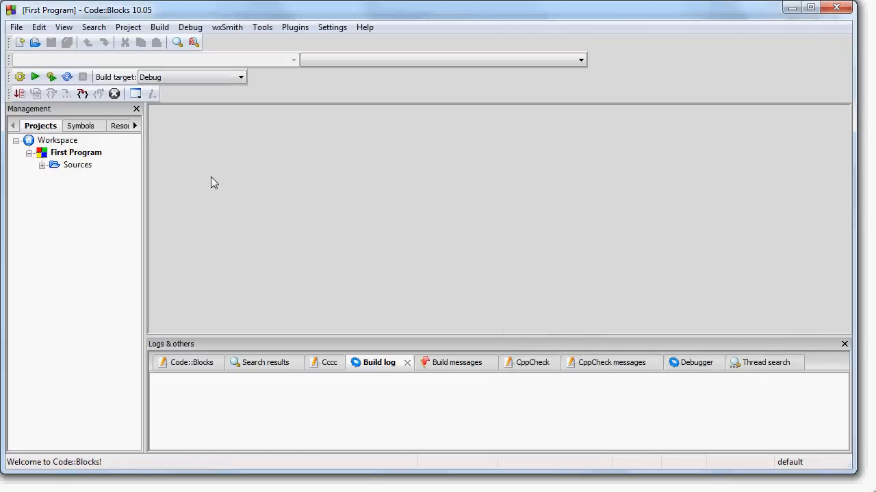
mouse_move(74, 156)
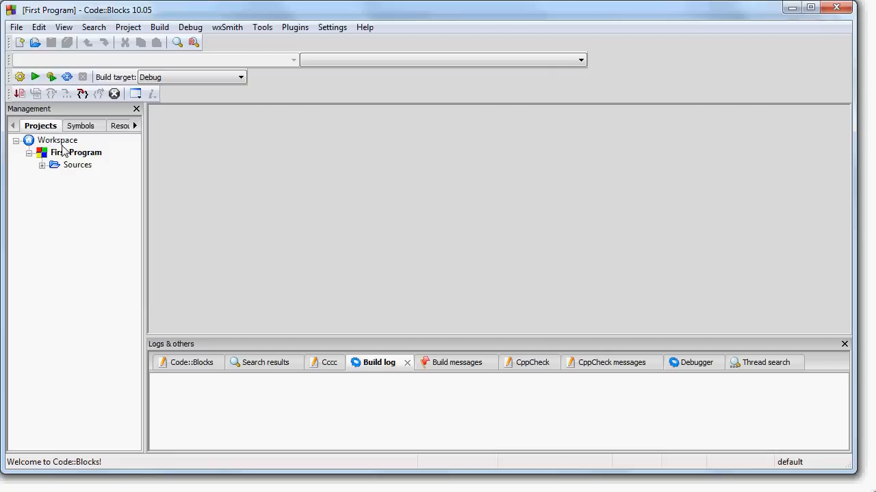
click(75, 152)
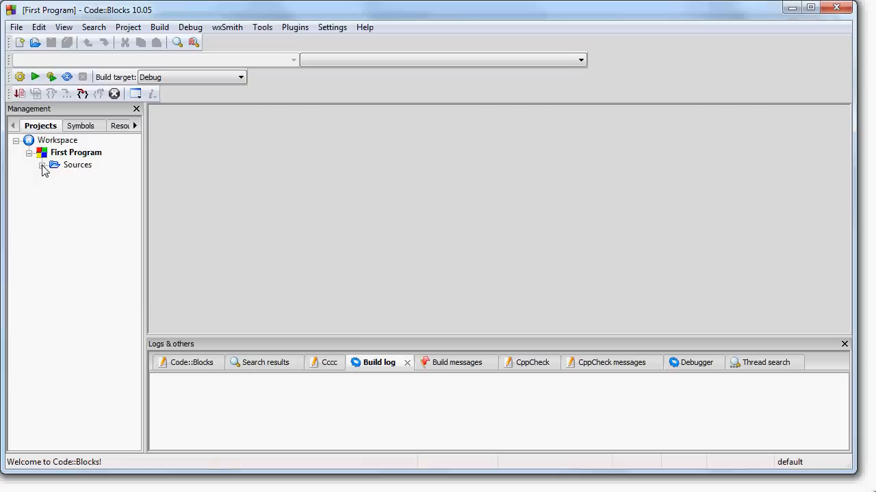
Expand Sources and open main.c with the generated Hello world program in the editor.
click(44, 164)
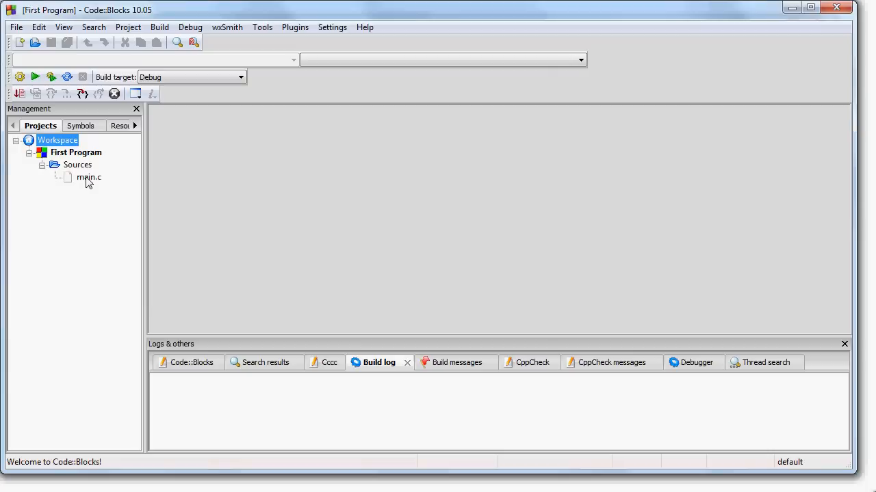
double_click(89, 177)
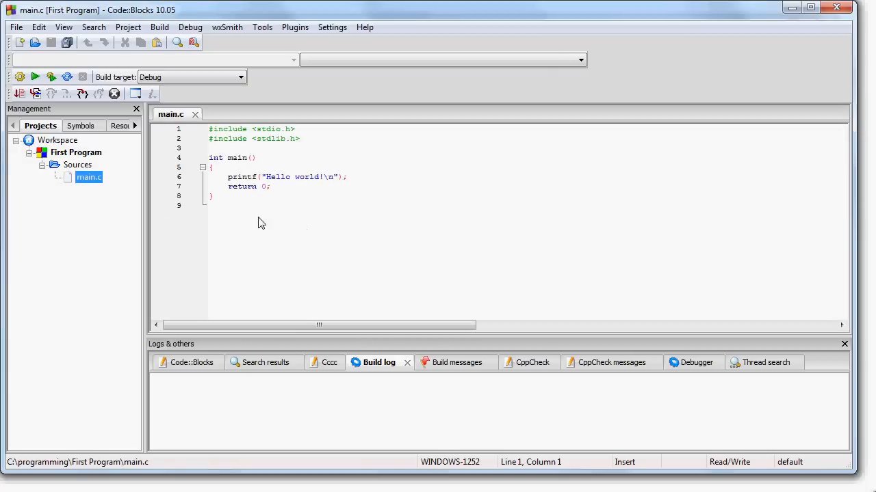
click(219, 205)
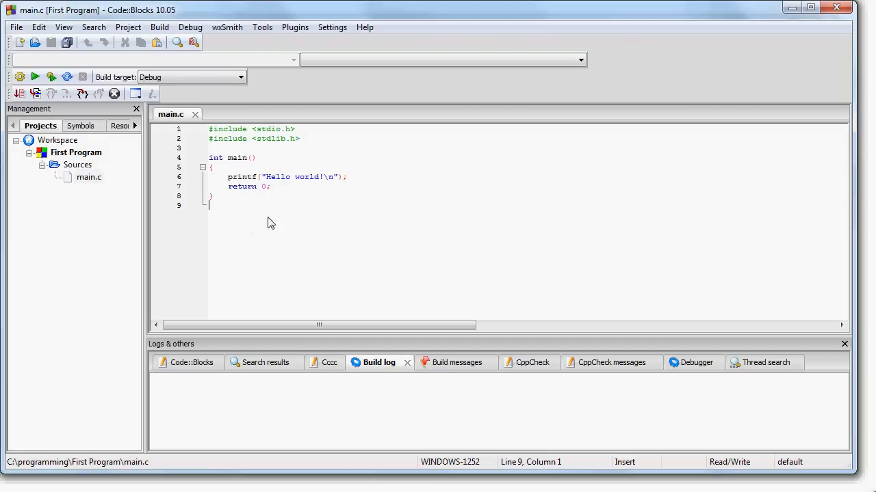
mouse_move(221, 172)
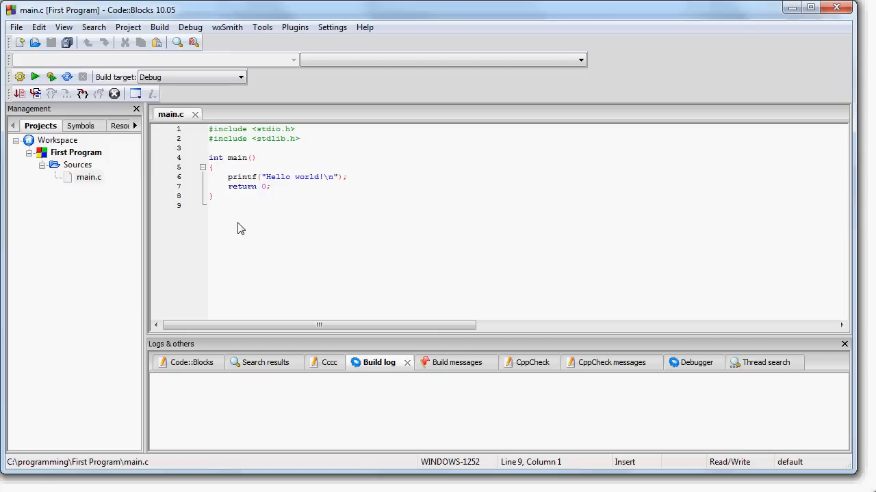
mouse_move(247, 216)
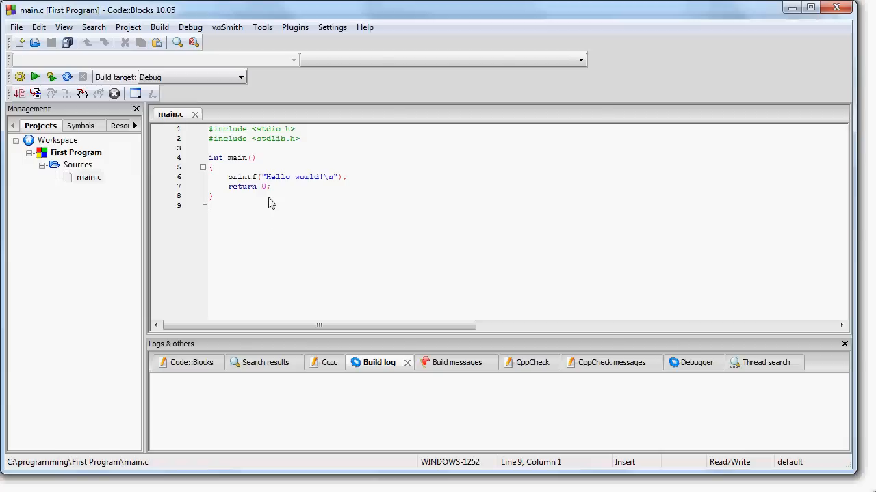
mouse_move(52, 77)
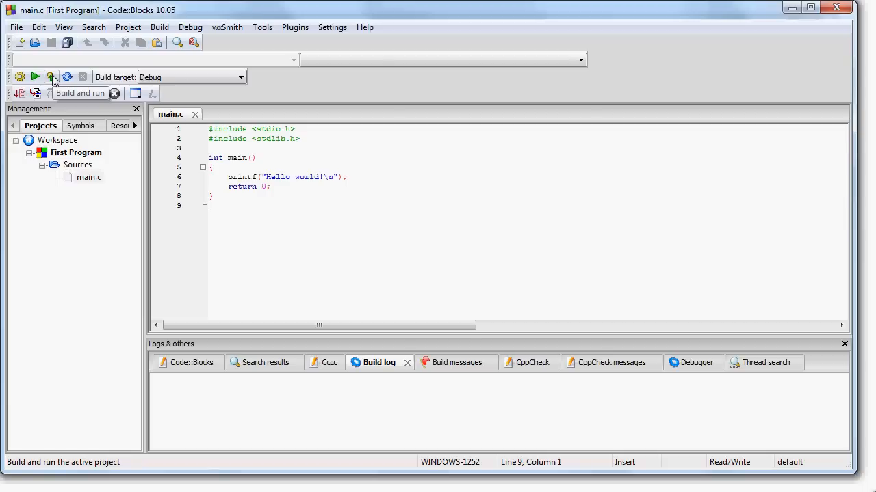
Attempt a build and run, which fails with an invalid compiler message in the log.
click(52, 76)
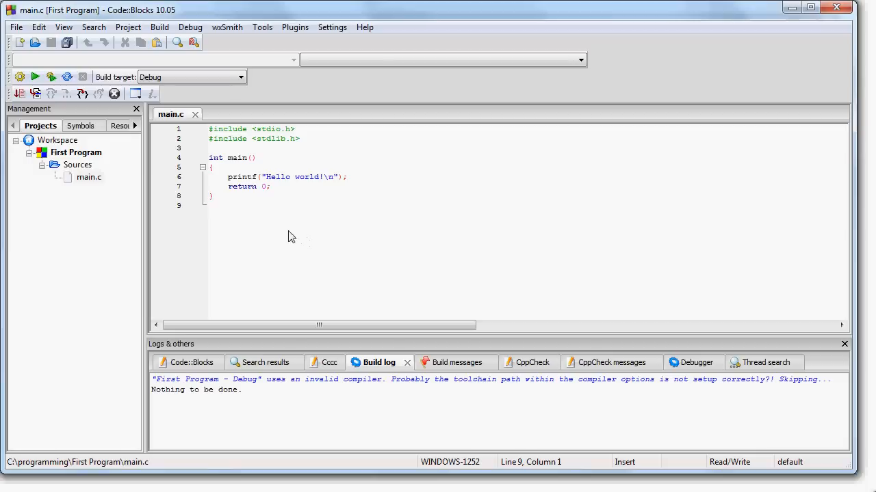
mouse_move(265, 236)
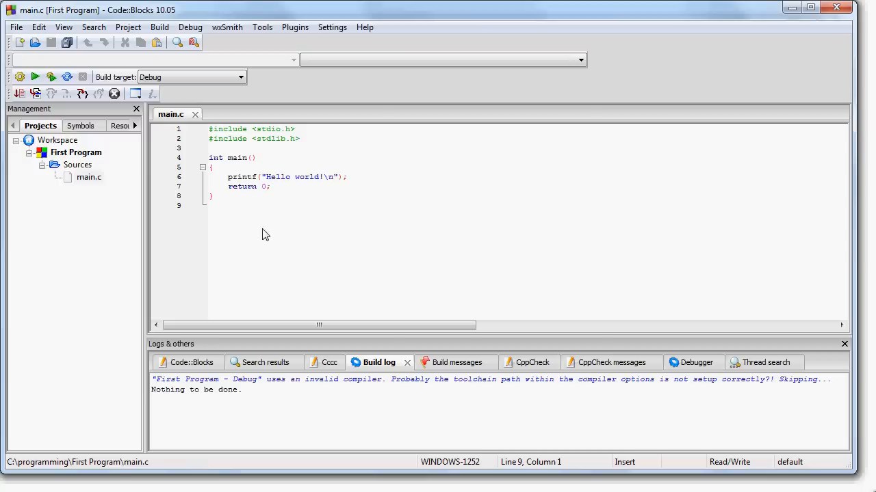
mouse_move(205, 386)
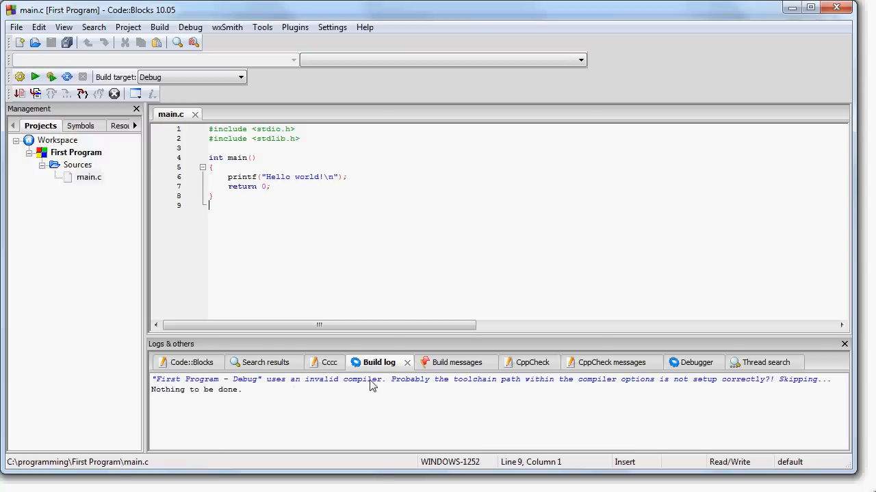
mouse_move(364, 394)
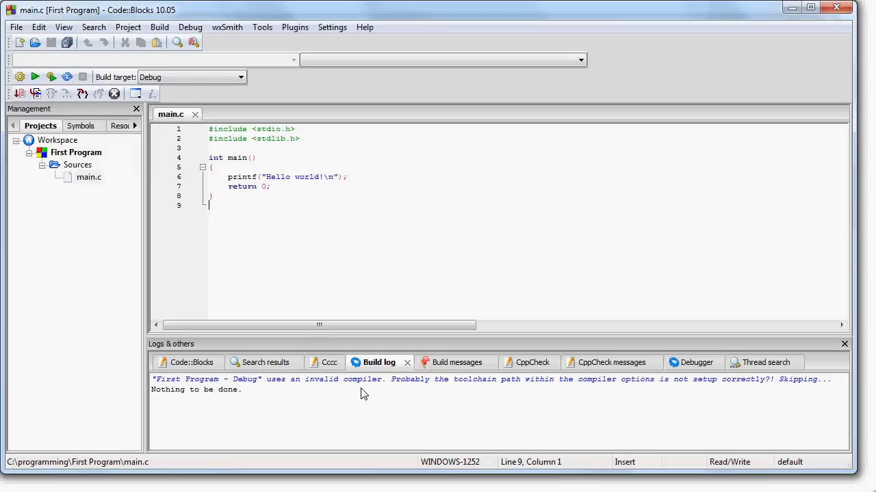
Reset the GNU GCC Compiler settings to defaults, accepting the auto-detected MinGW path, and close the dialog.
click(331, 27)
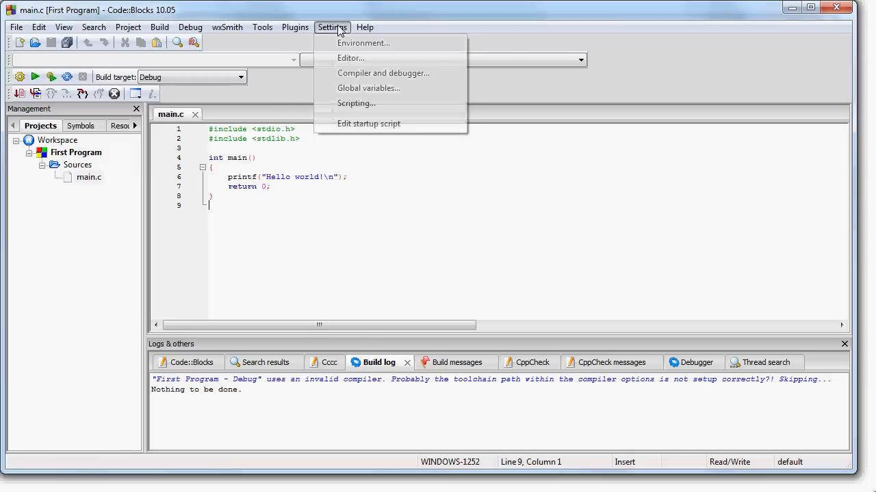
mouse_move(383, 74)
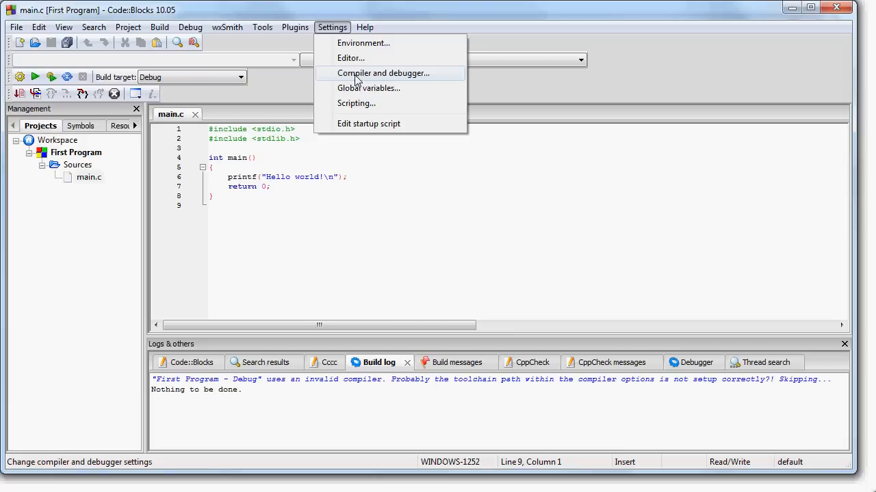
click(383, 73)
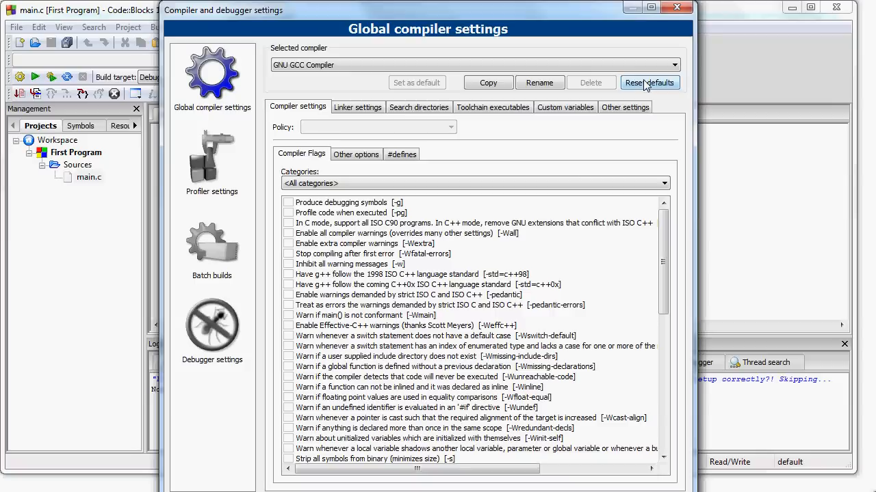
click(648, 82)
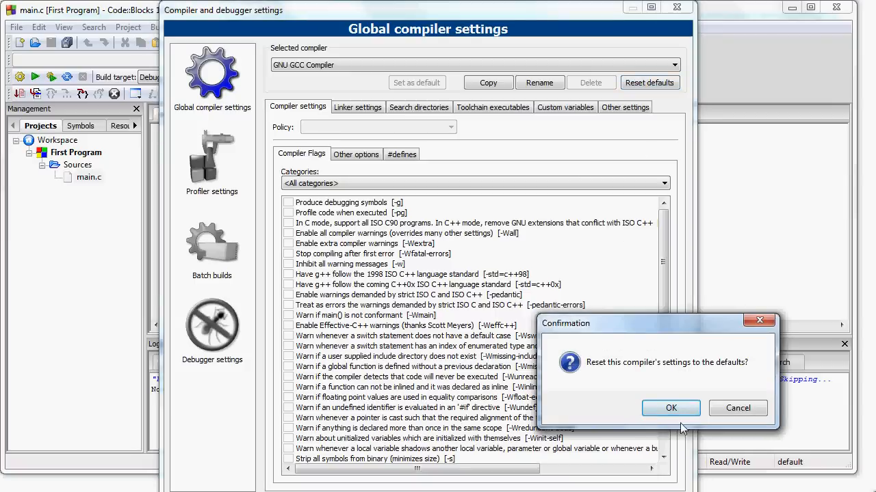
click(670, 408)
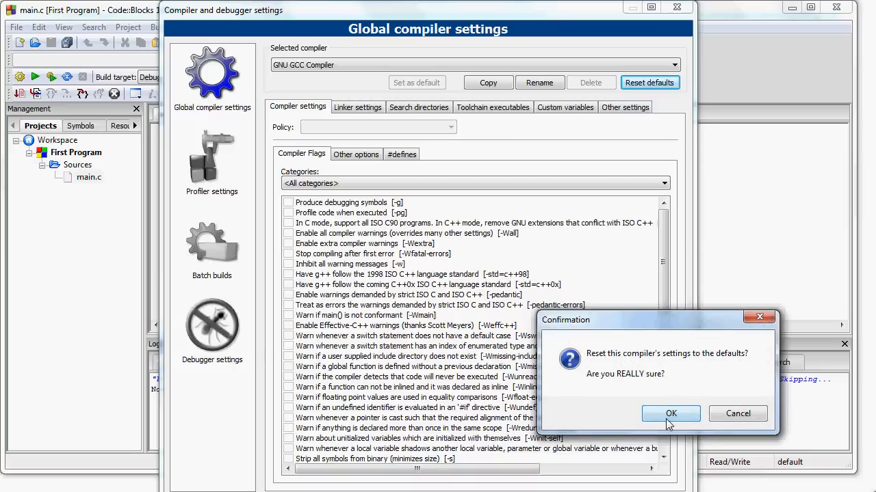
click(670, 413)
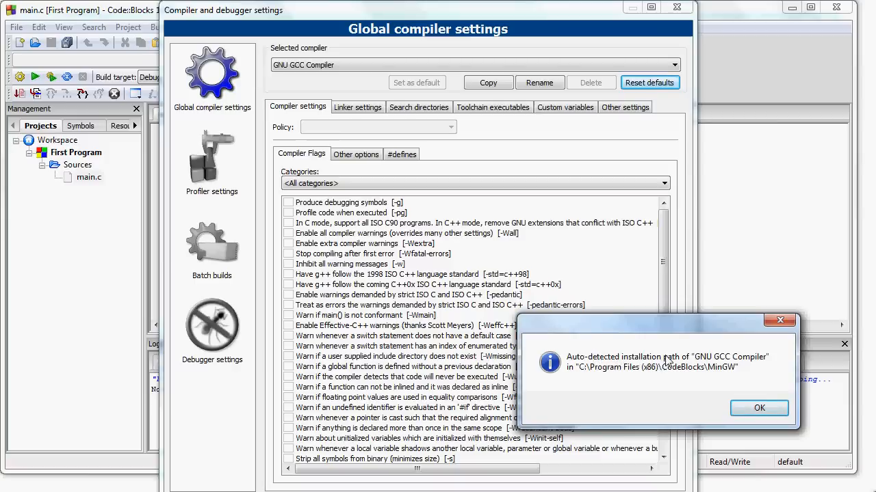
mouse_move(648, 379)
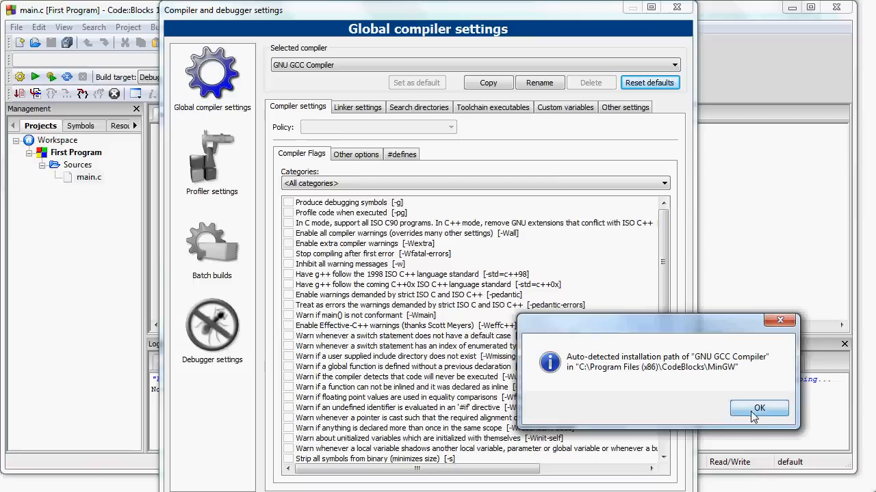
click(758, 407)
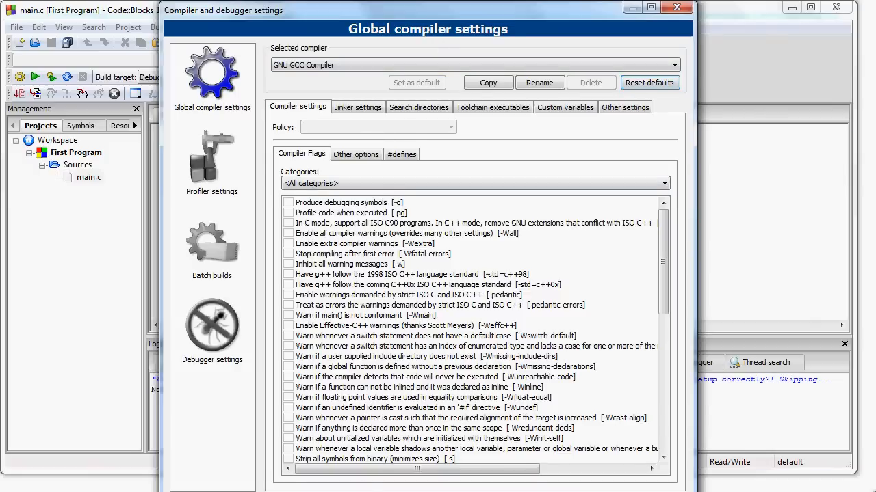
click(676, 8)
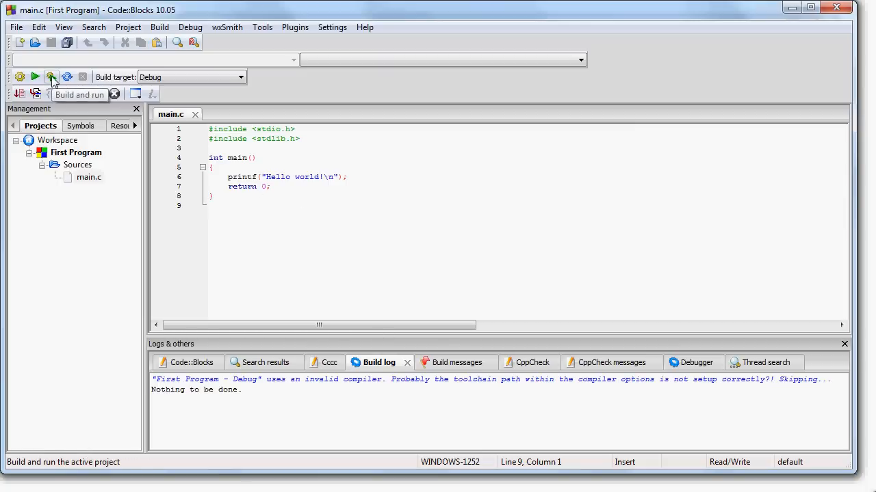
Build and run the project to see 'Hello world!' and close the console window.
click(52, 77)
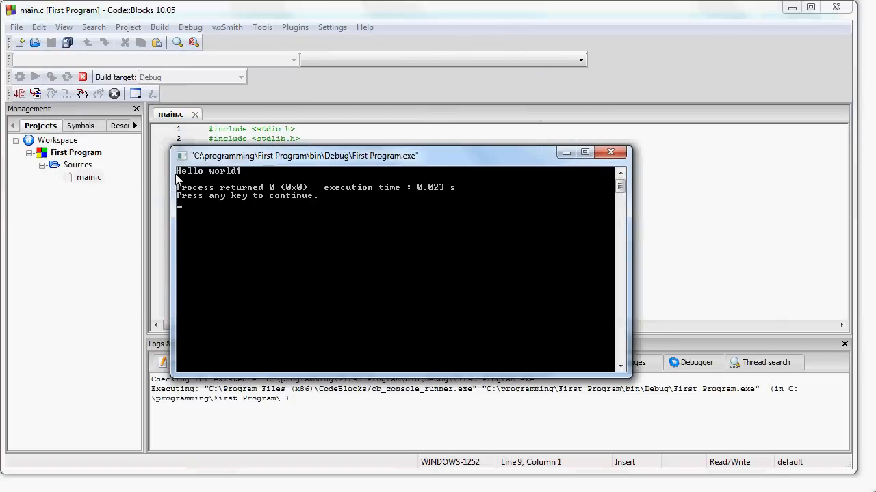
mouse_move(355, 230)
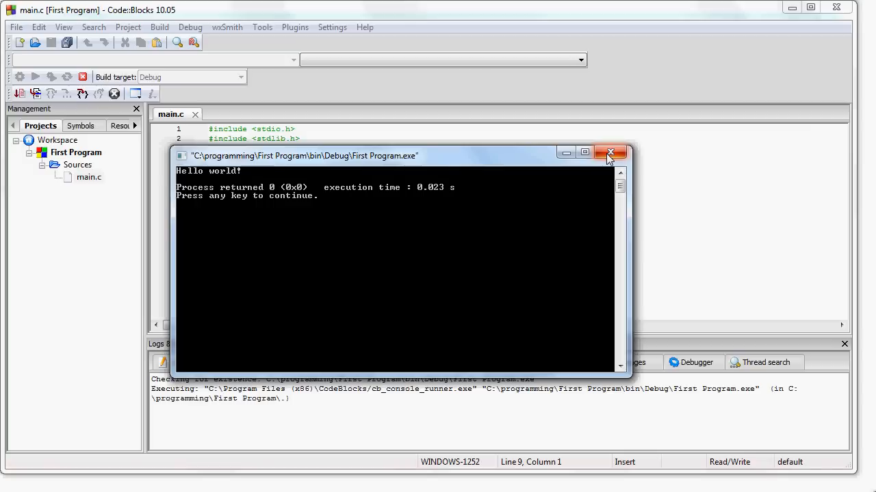
mouse_move(610, 152)
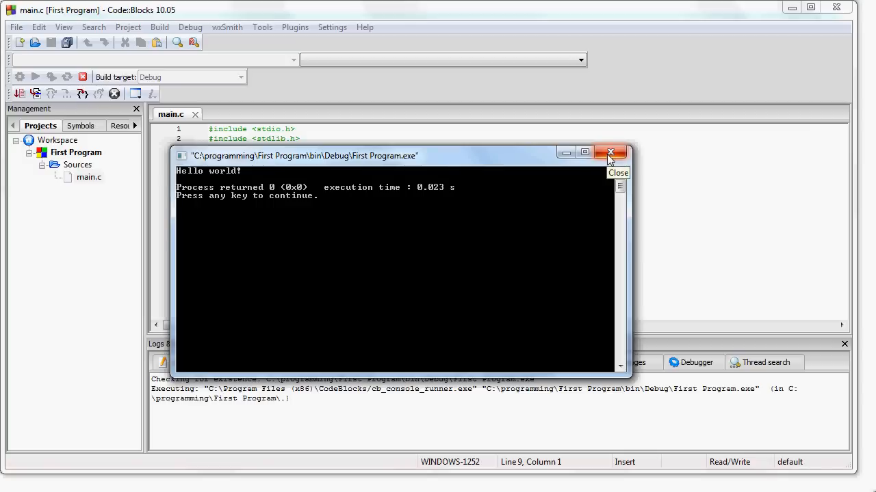
click(610, 152)
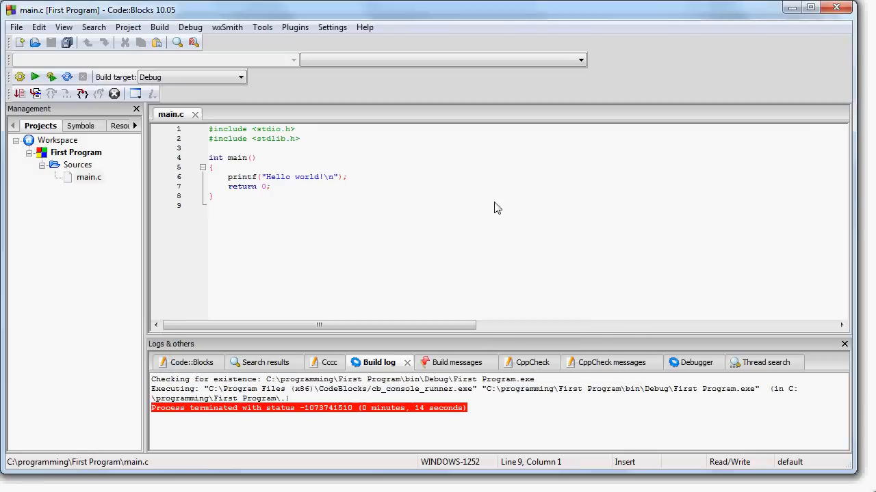
mouse_move(287, 252)
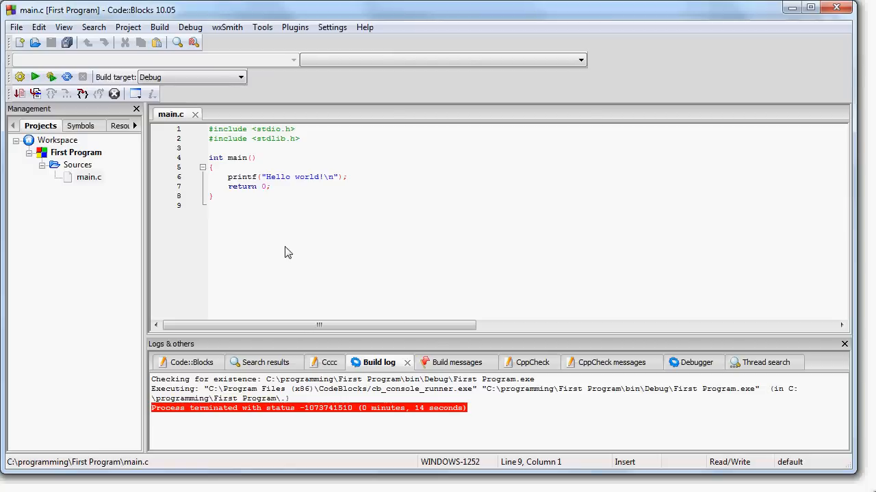
mouse_move(208, 391)
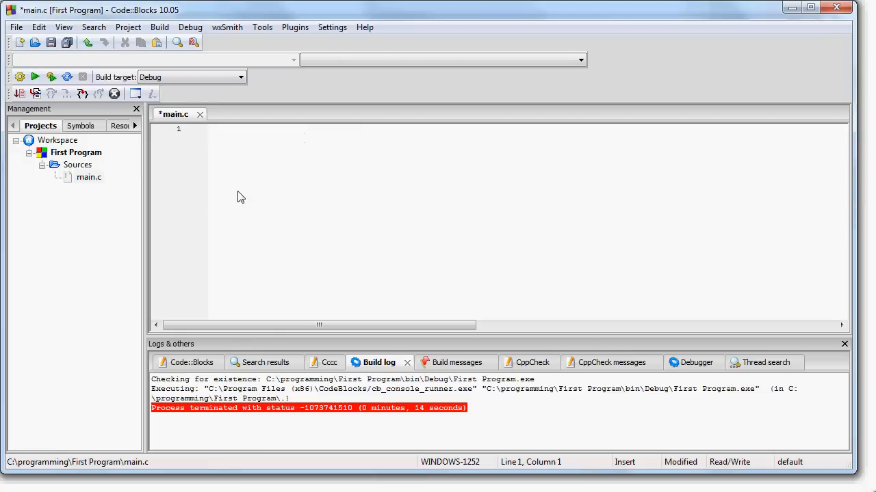
Rewrite main.c with #include <stdio.h> and a main that does printf("Hello"); and return 0;.
text(#include <stdio.h>)
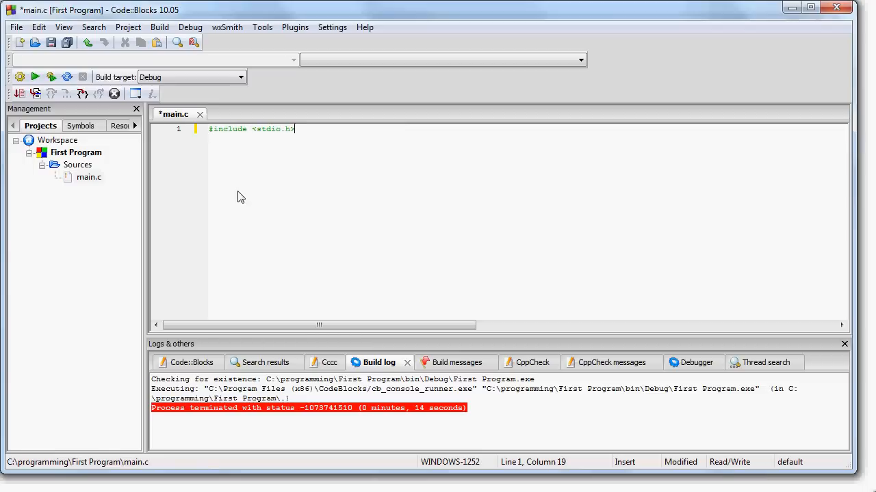
key(Enter)
text(int main(void) {)
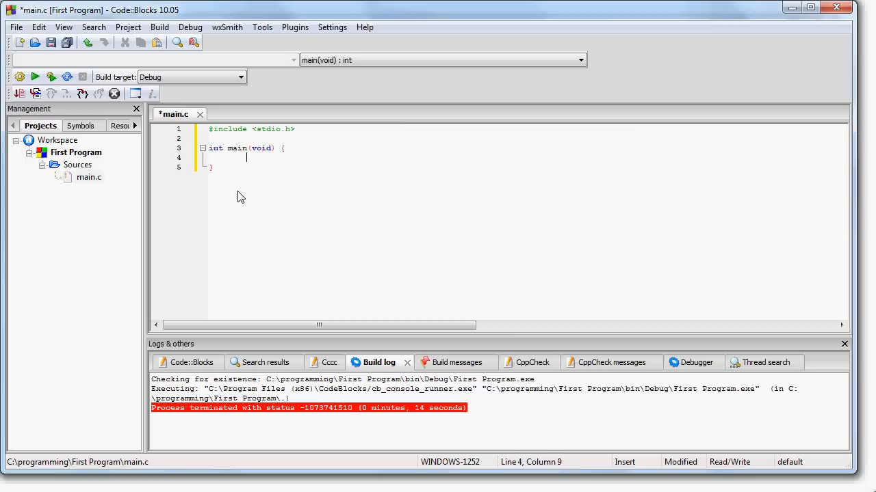
text(printf()
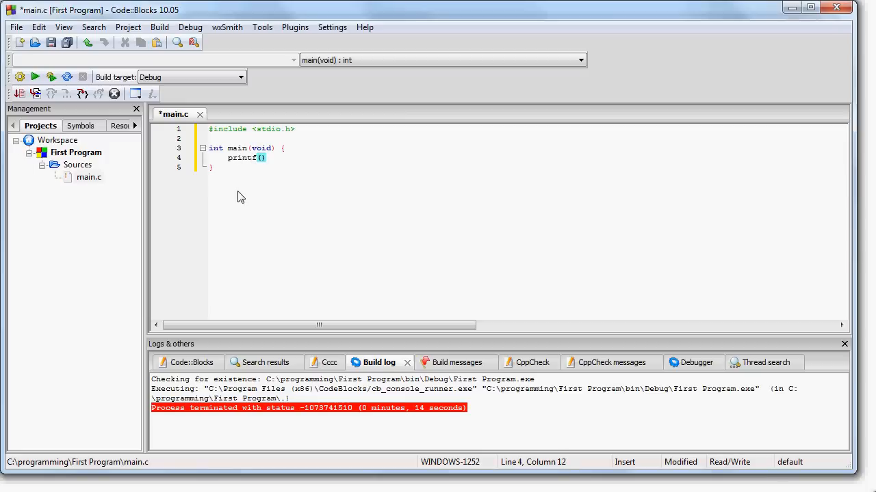
text("Hello")
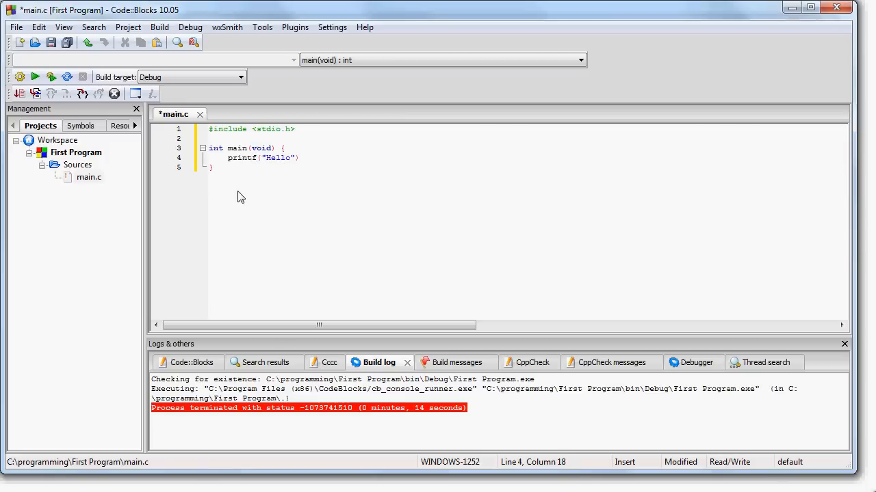
text(;)
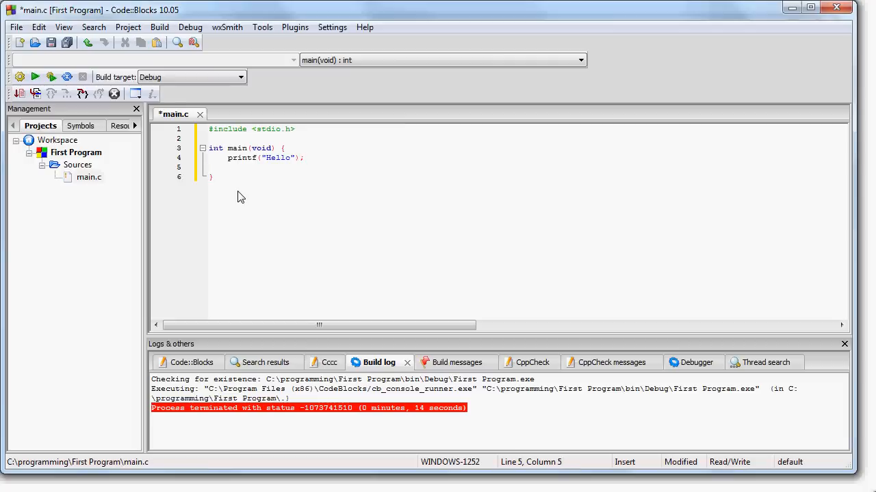
text(return 0;)
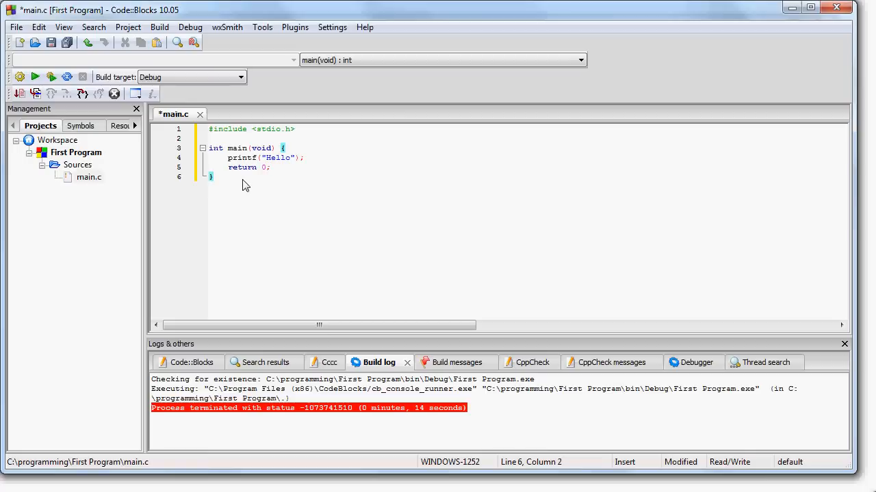
mouse_move(273, 208)
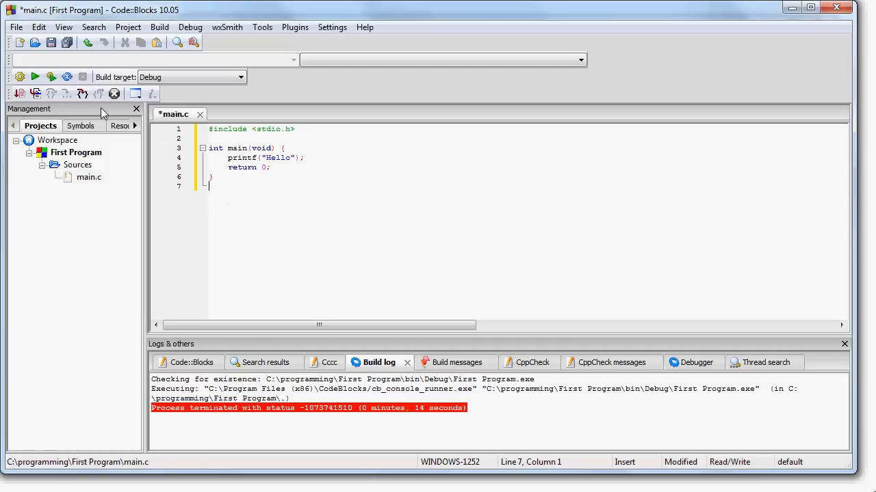
mouse_move(52, 77)
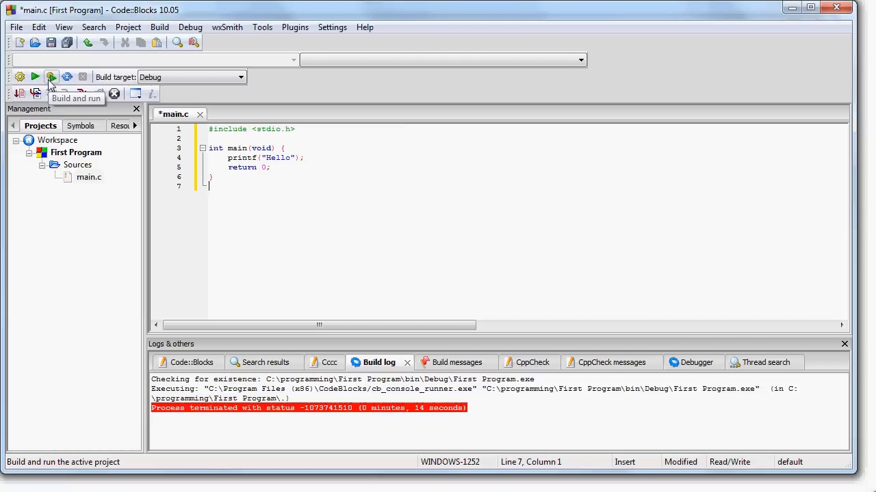
click(52, 77)
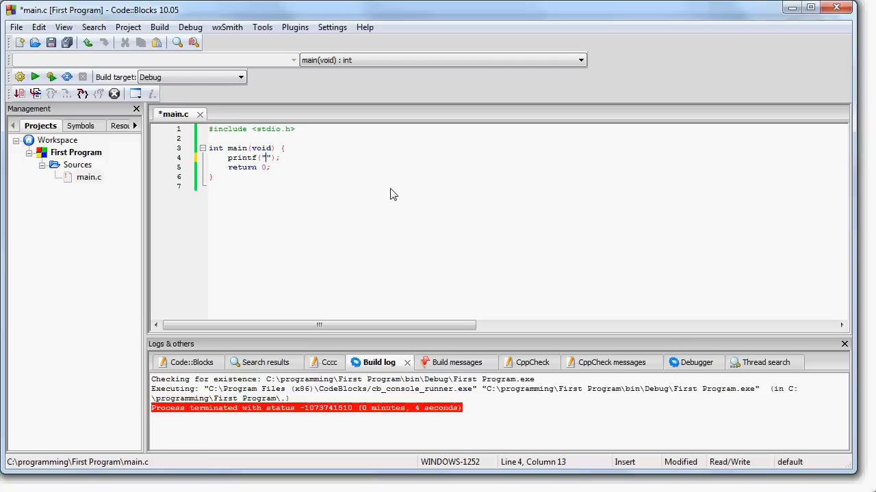
Change the first printf to "1 2 3" and add a second printf for "4 5 6" before return 0;.
text(1 2 3)
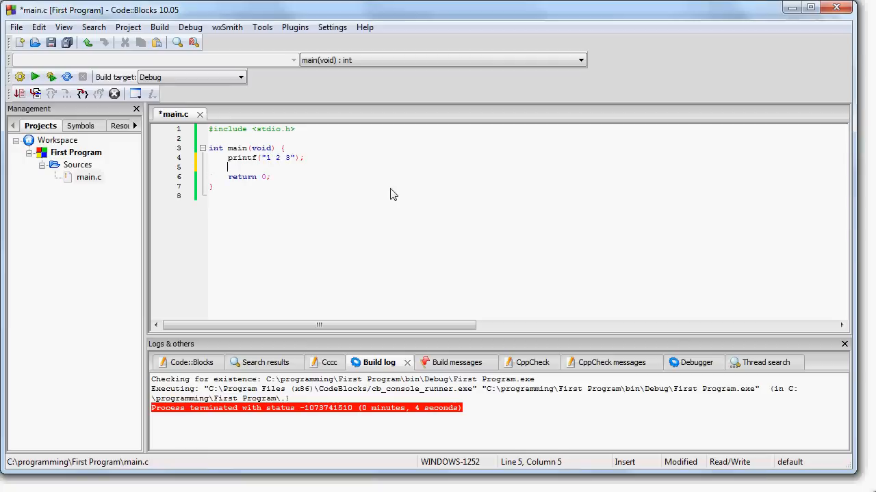
text(printf("");)
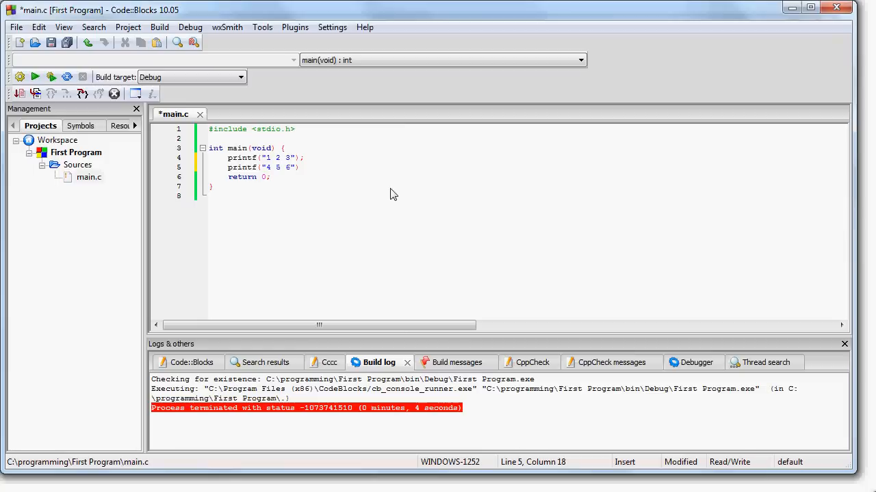
click(270, 177)
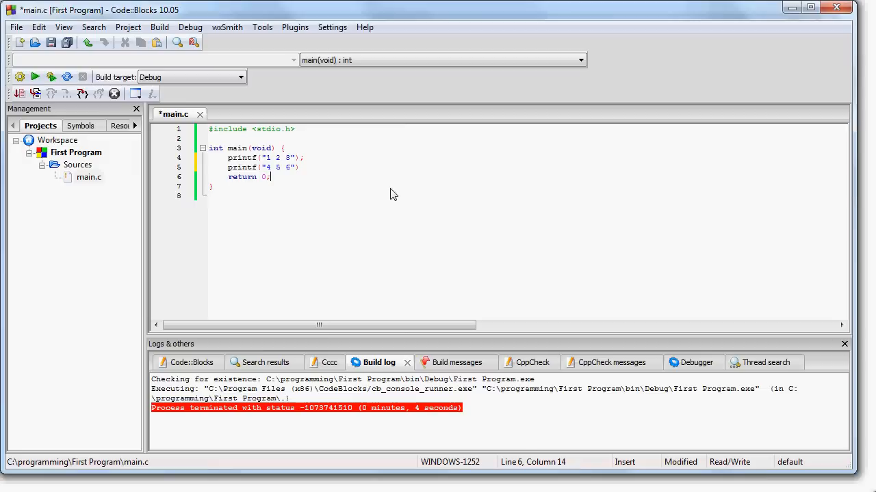
mouse_move(329, 159)
text(;)
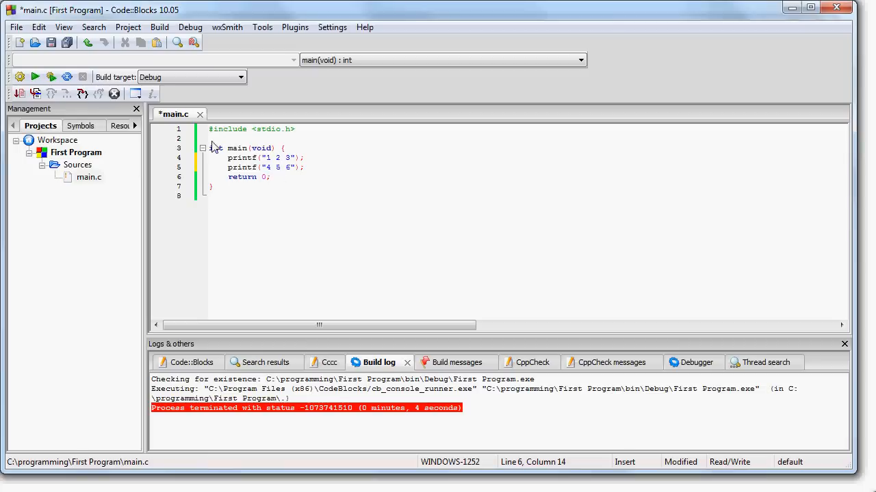
Build and run the two-printf program so the console shows '1 2 34 5 6'.
click(35, 76)
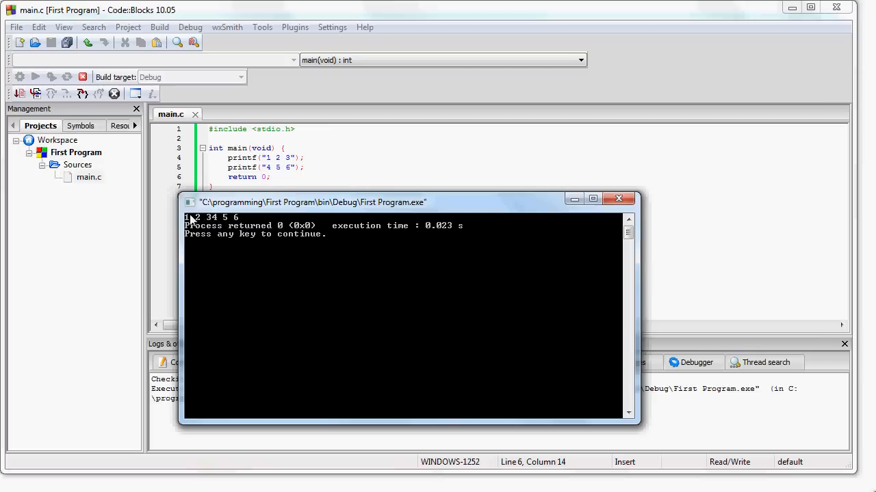
mouse_move(219, 224)
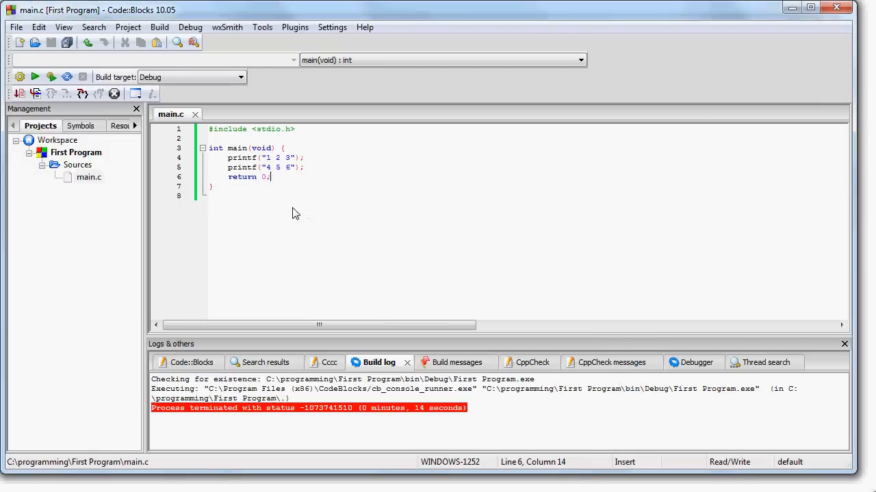
mouse_move(260, 203)
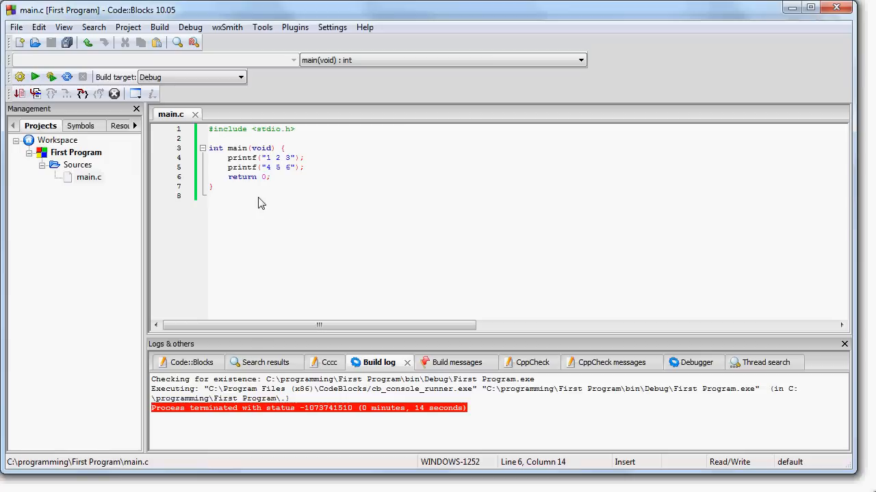
mouse_move(304, 248)
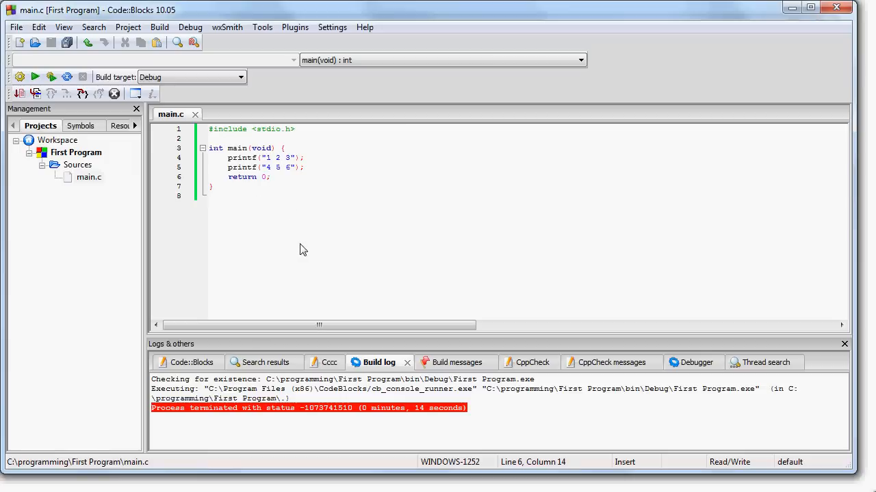
mouse_move(594, 364)
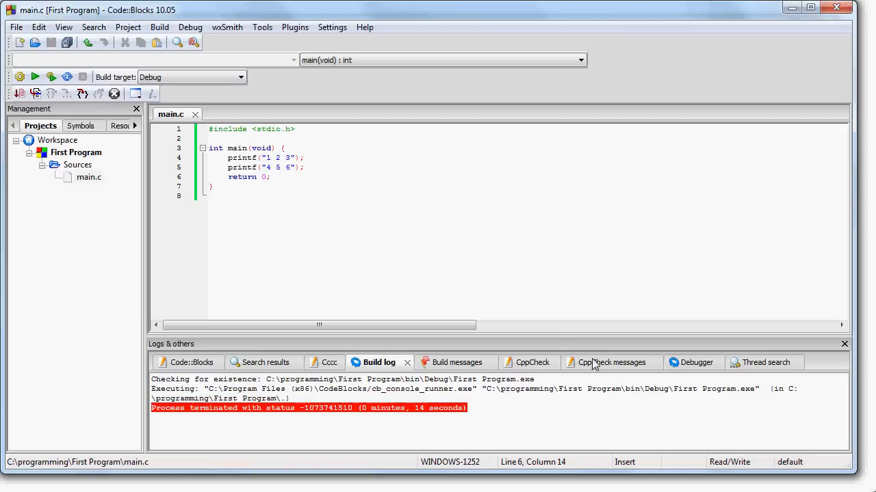